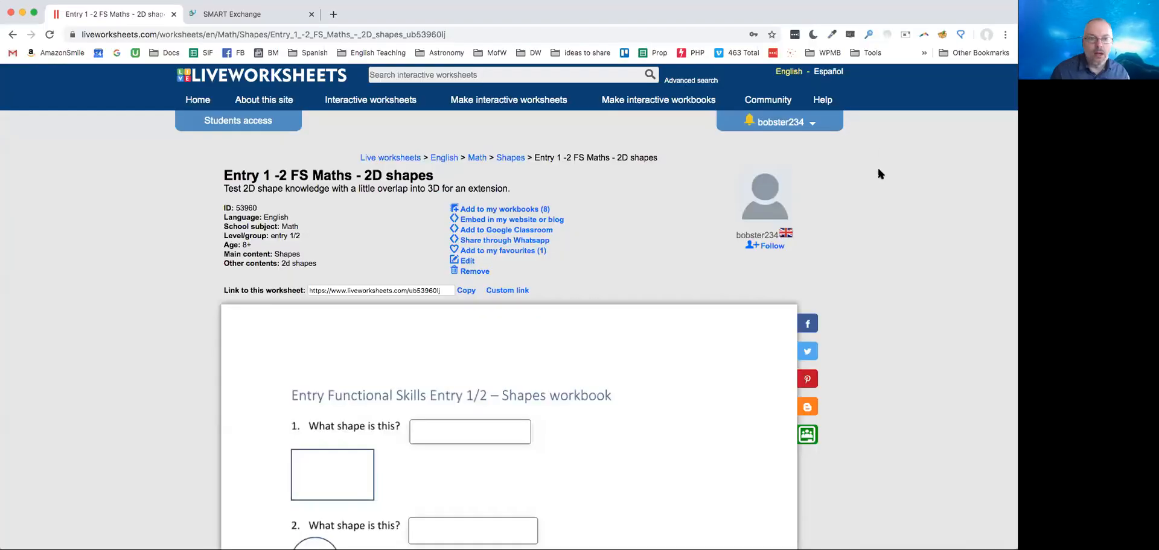
mouse_move(648, 233)
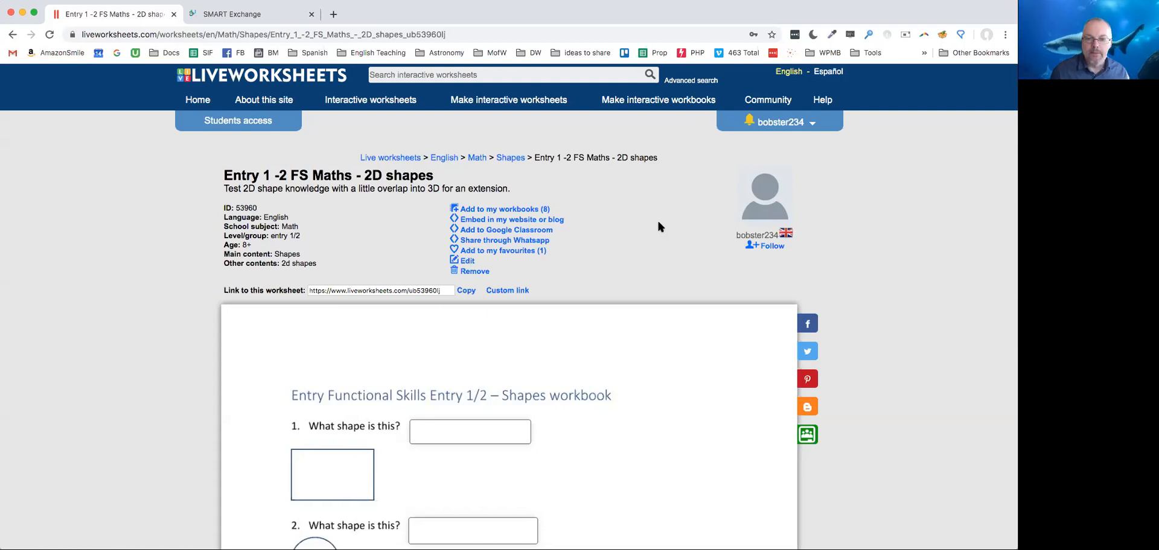
Step: Scroll down to the 2D shapes questions and select the question 1 answer box
scroll(down, 3)
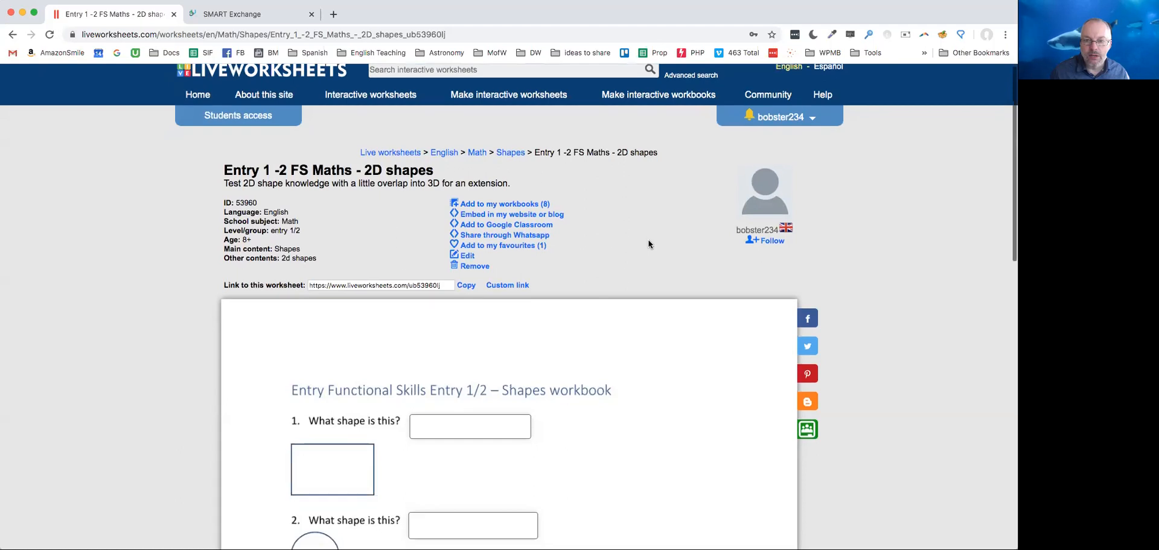
scroll(down, 3)
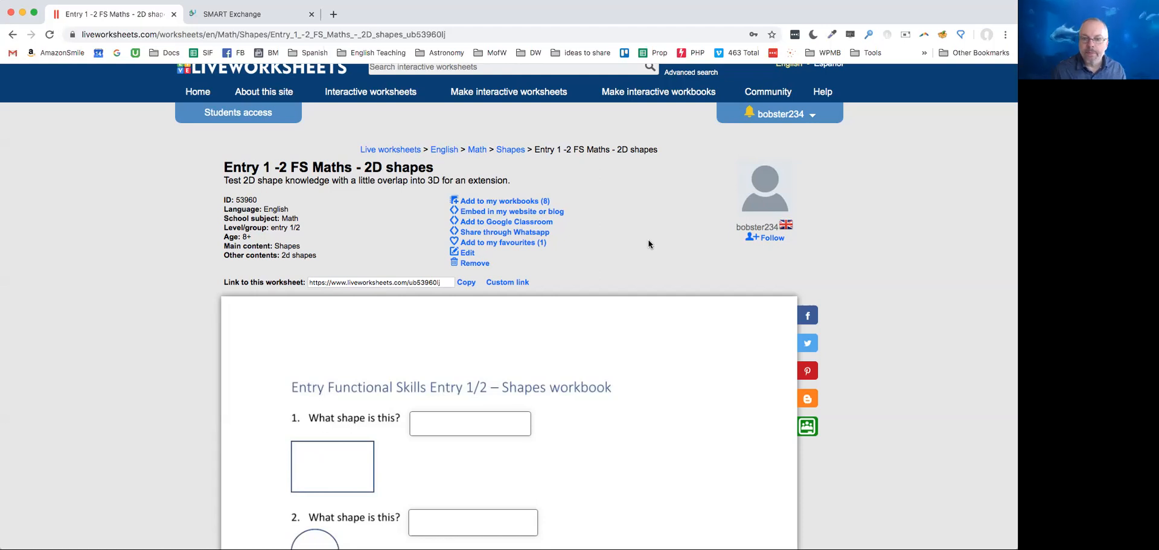
scroll(down, 3)
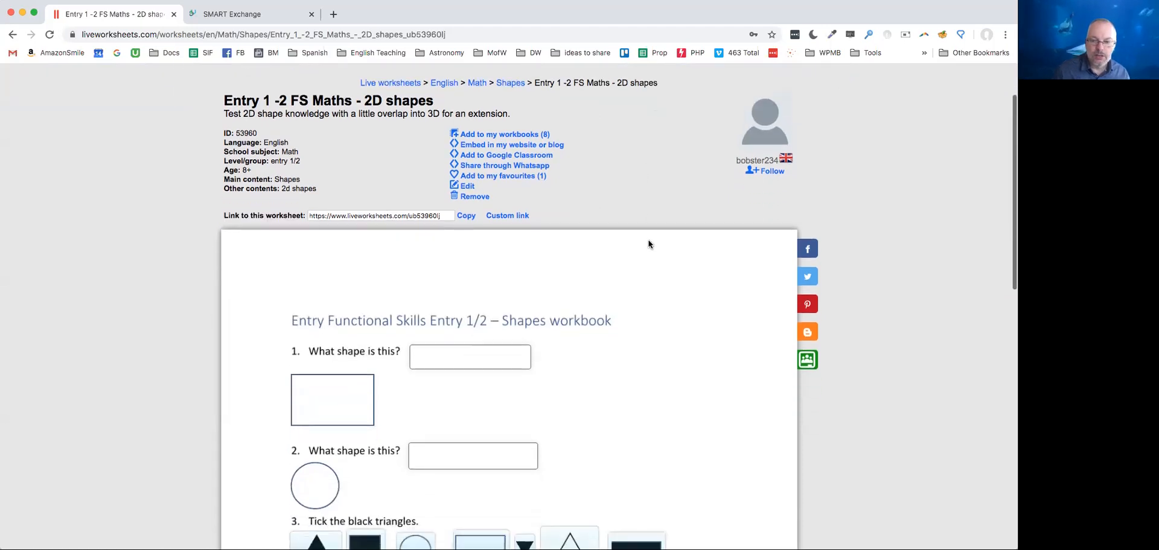
scroll(down, 3)
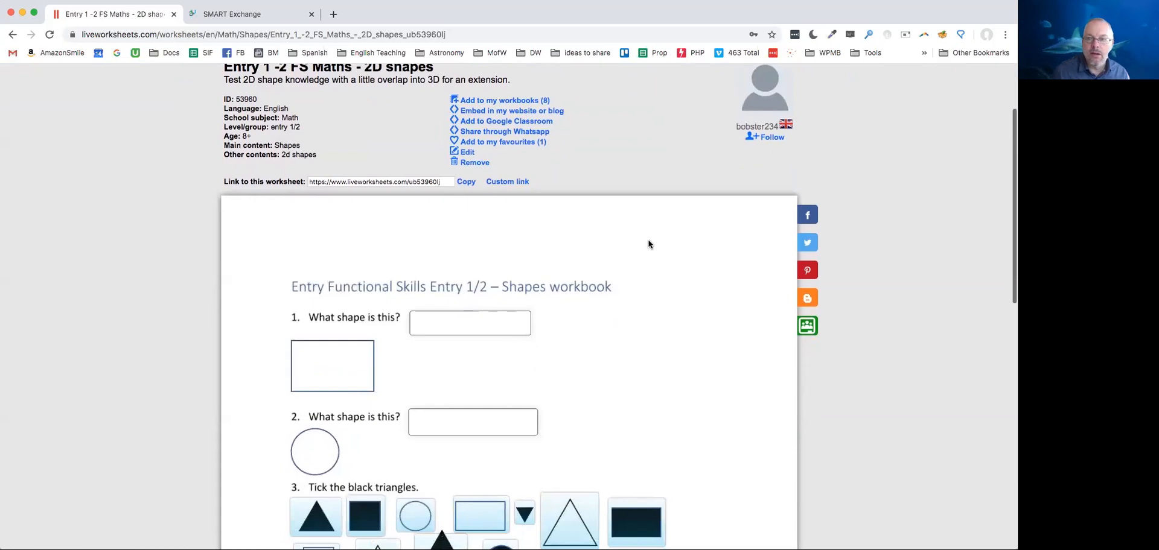
scroll(down, 3)
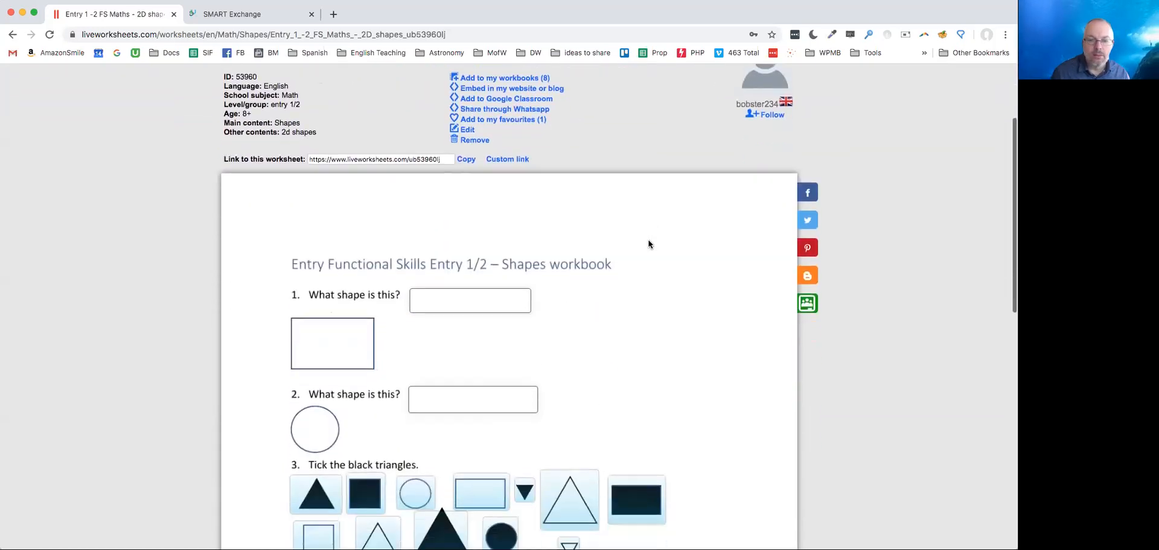
scroll(down, 3)
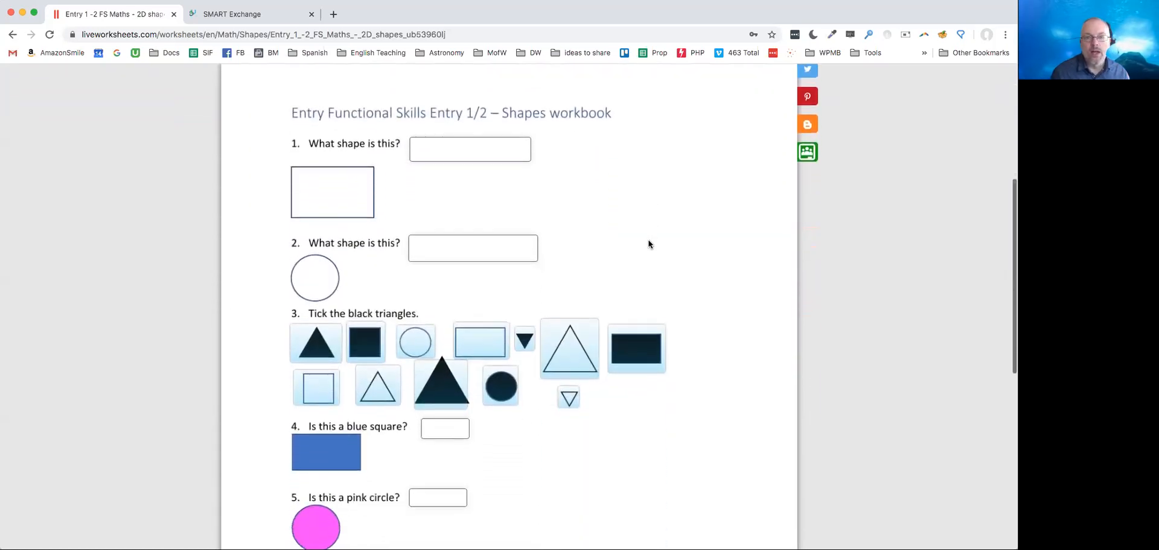
click(471, 145)
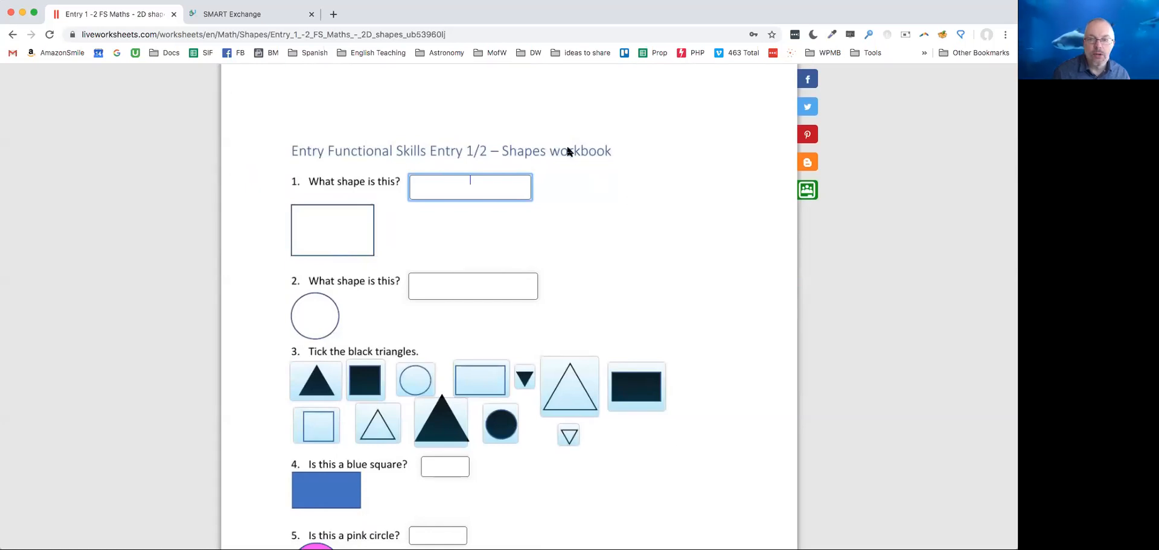
mouse_move(409, 174)
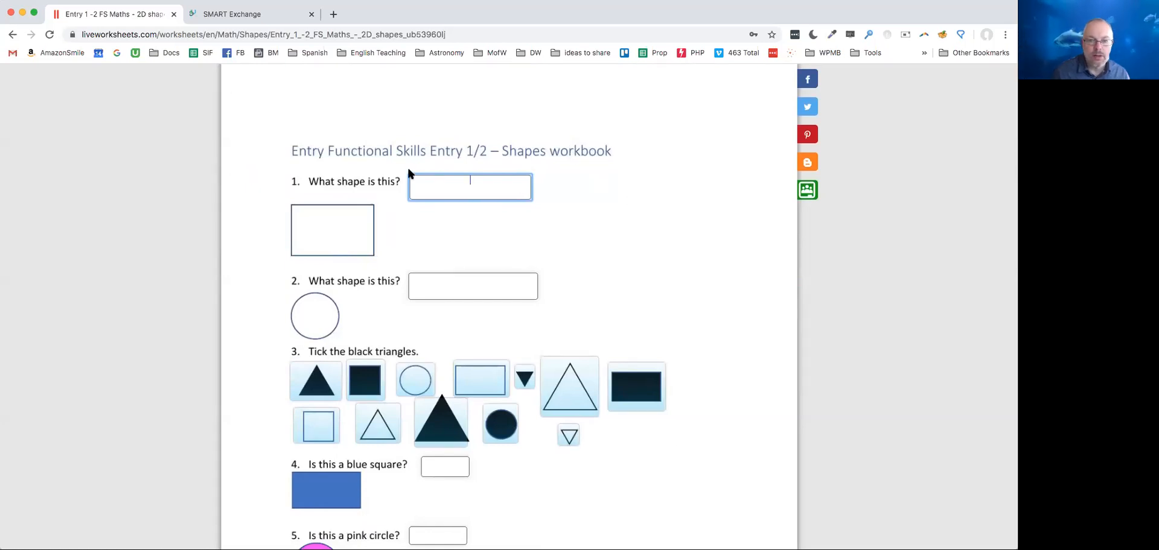
mouse_move(330, 186)
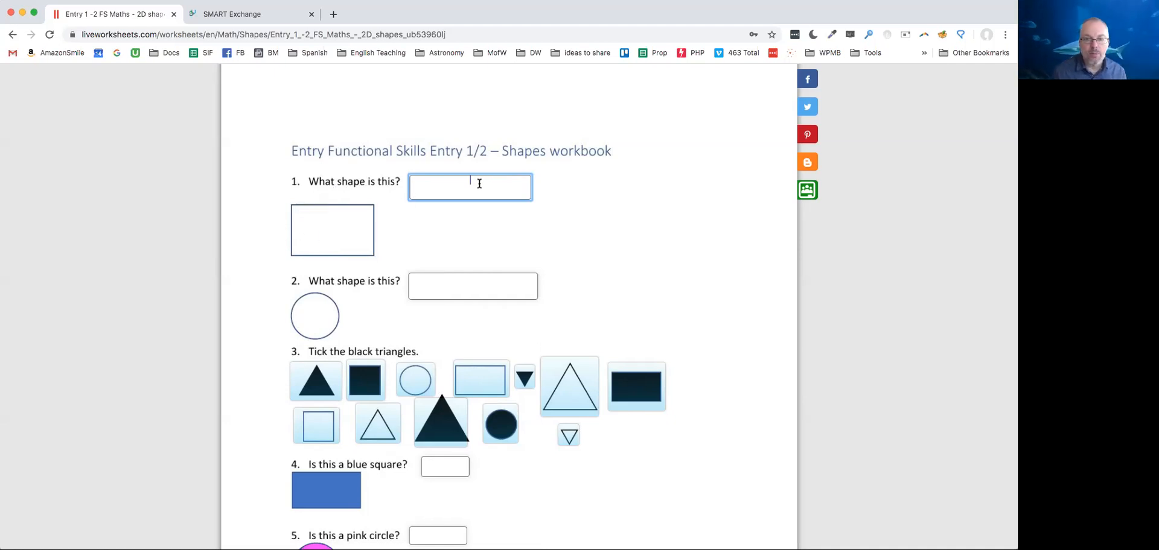
Step: Answer question 1 with 'rectangle' and question 2 with 'circle', then scroll to question 3
text(red)
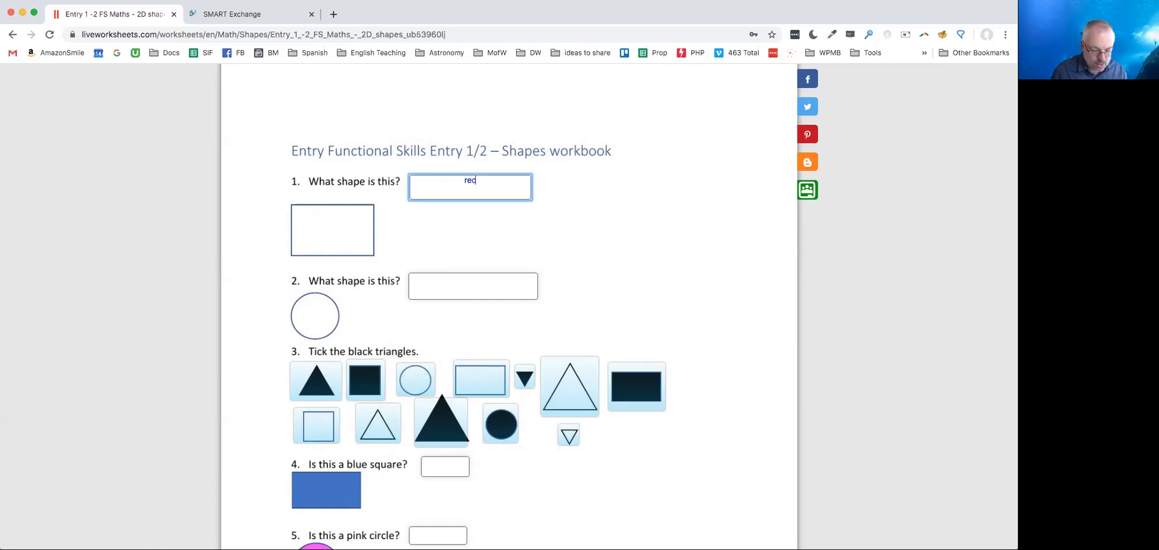
text(rectangle)
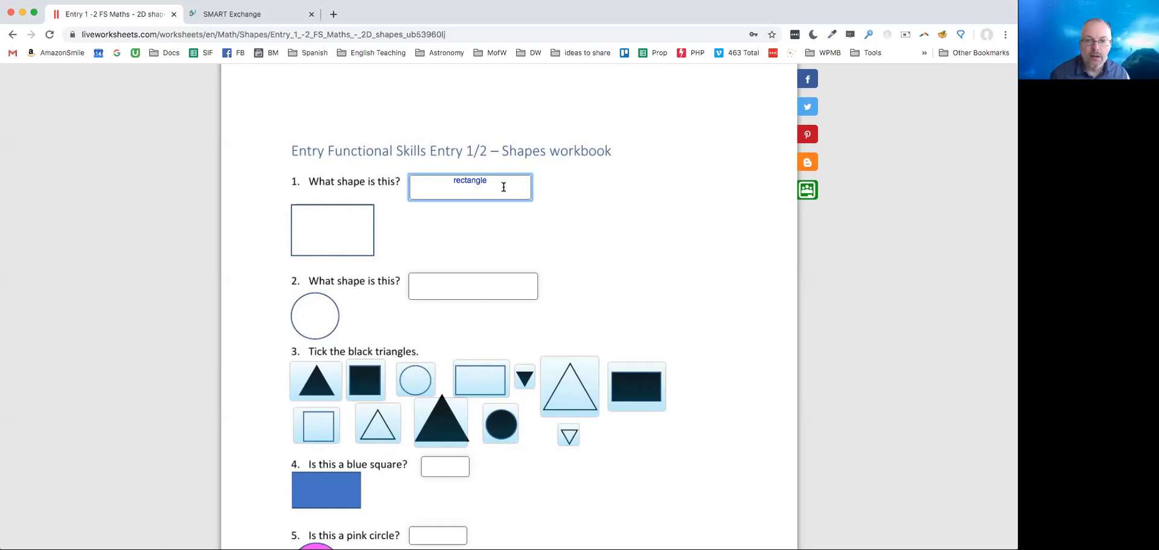
click(472, 286)
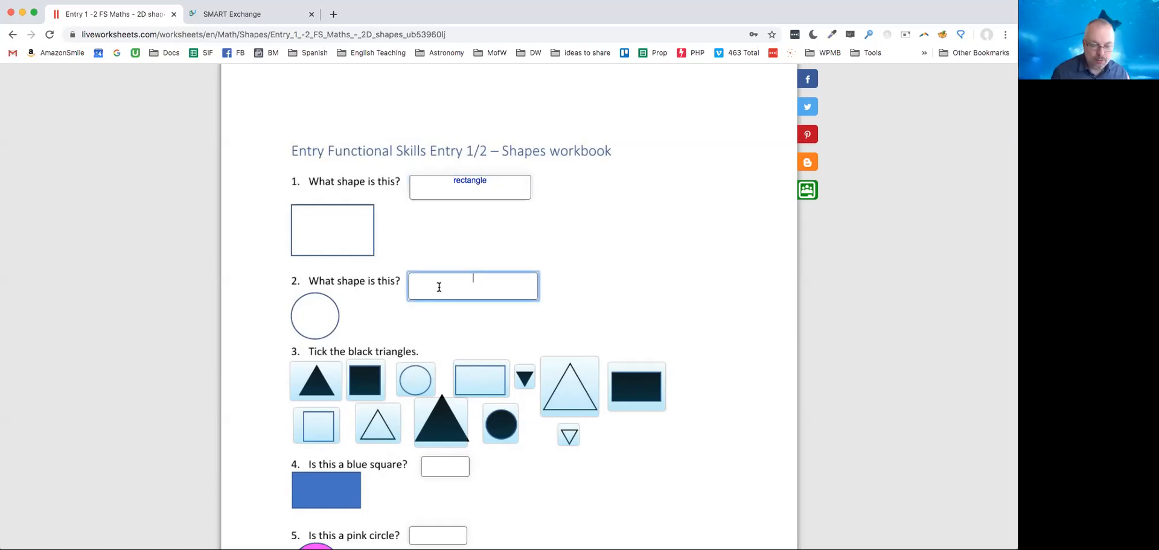
text(circle)
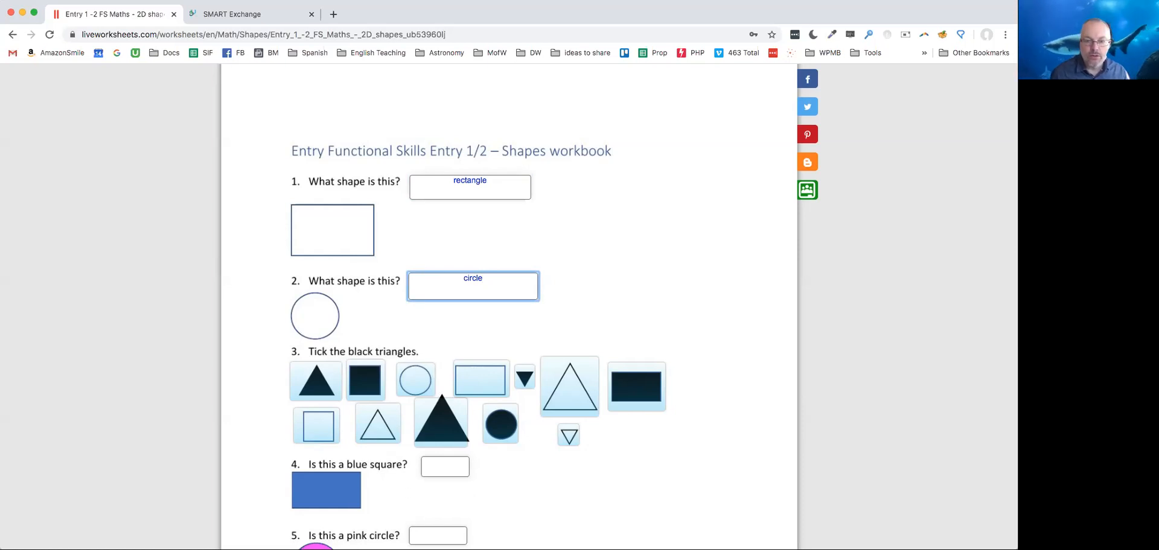
scroll(down, 3)
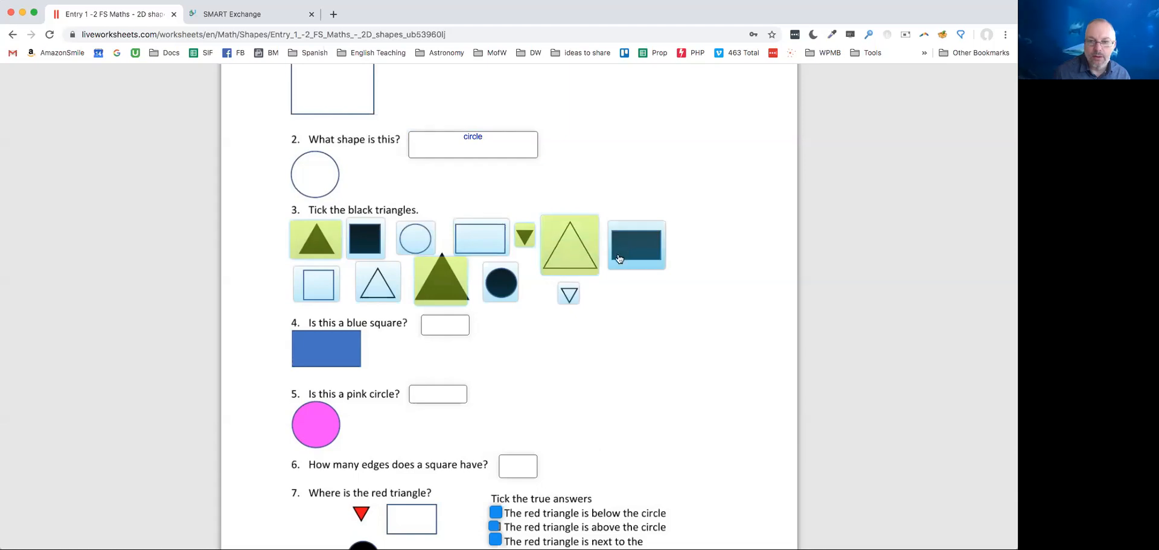
Step: Answer 'no' for the blue square, 'yes' for the pink circle, 5 edges, and tick 'next to the rectangle'
scroll(down, 3)
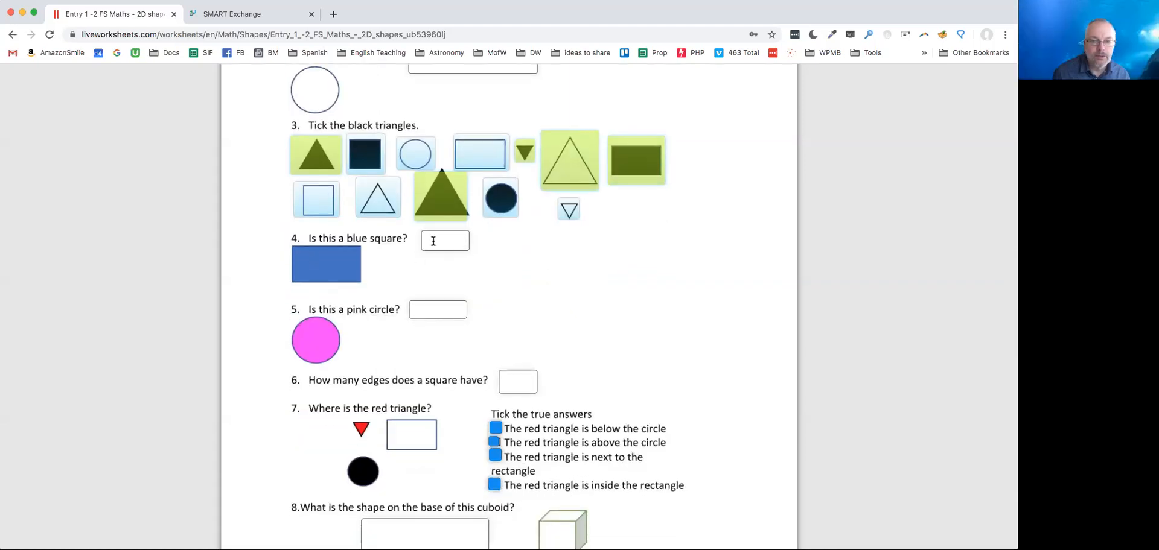
click(444, 240)
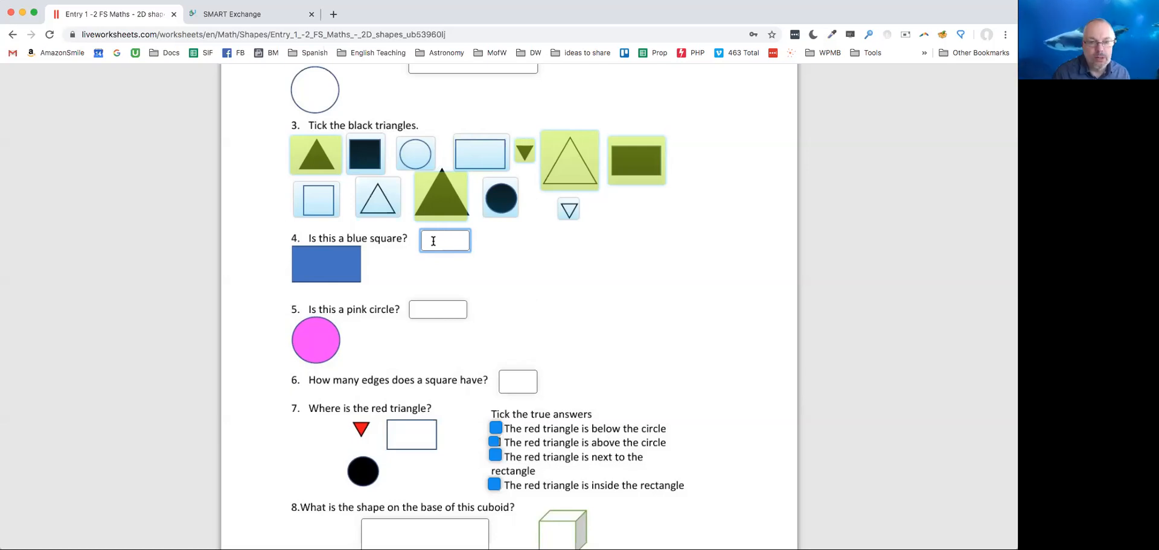
text(yes)
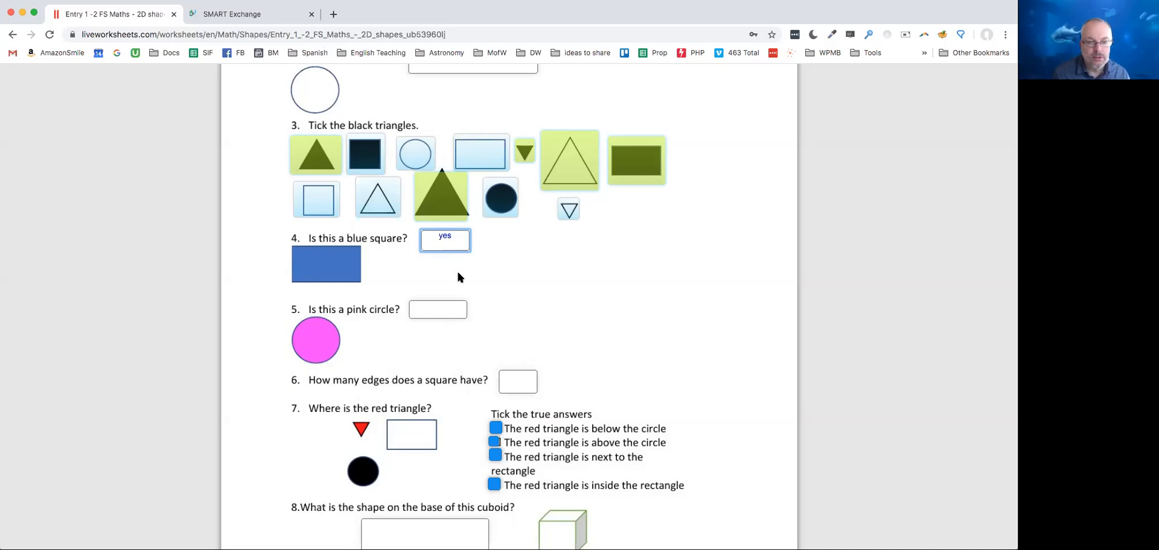
text(n)
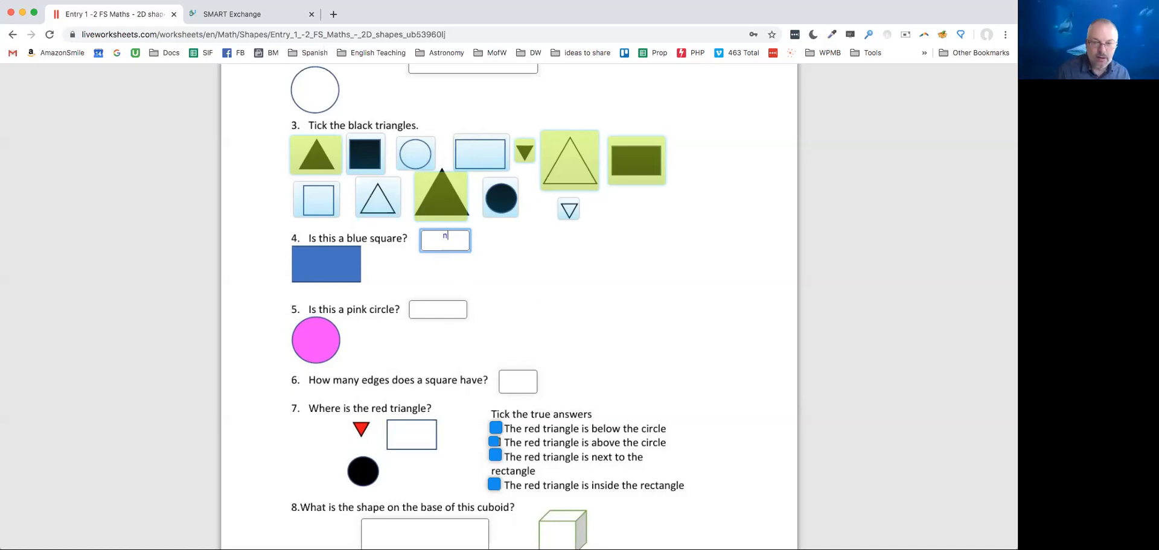
click(437, 309)
text(yes)
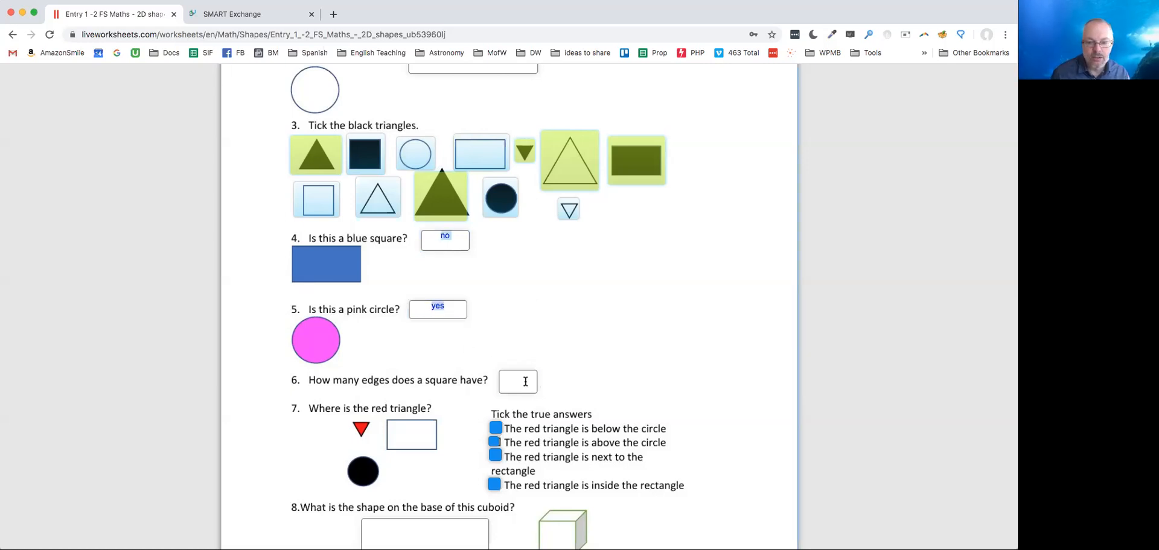
text(5)
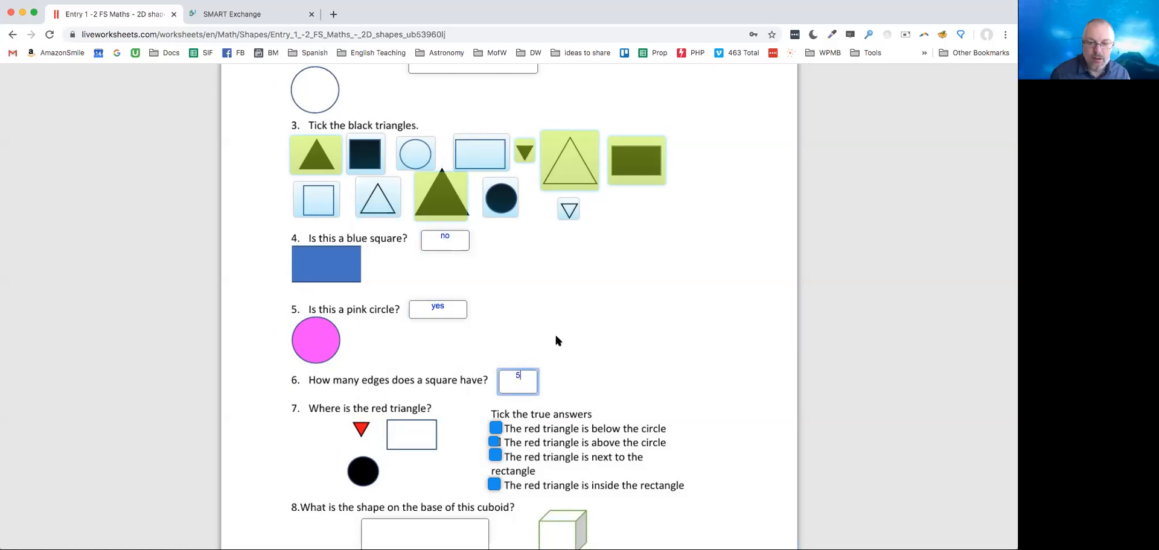
scroll(down, 3)
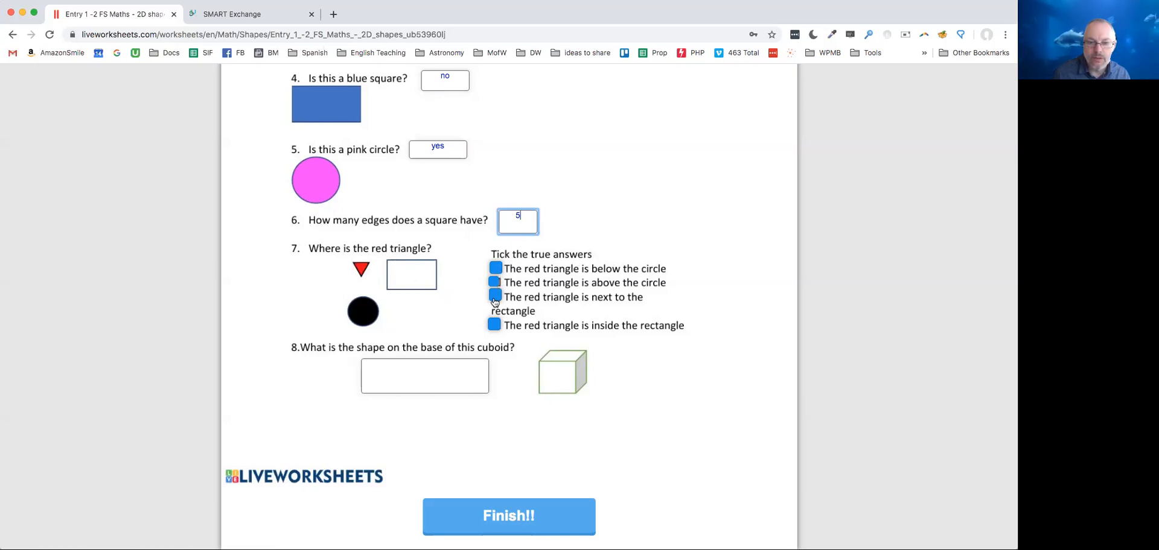
click(494, 296)
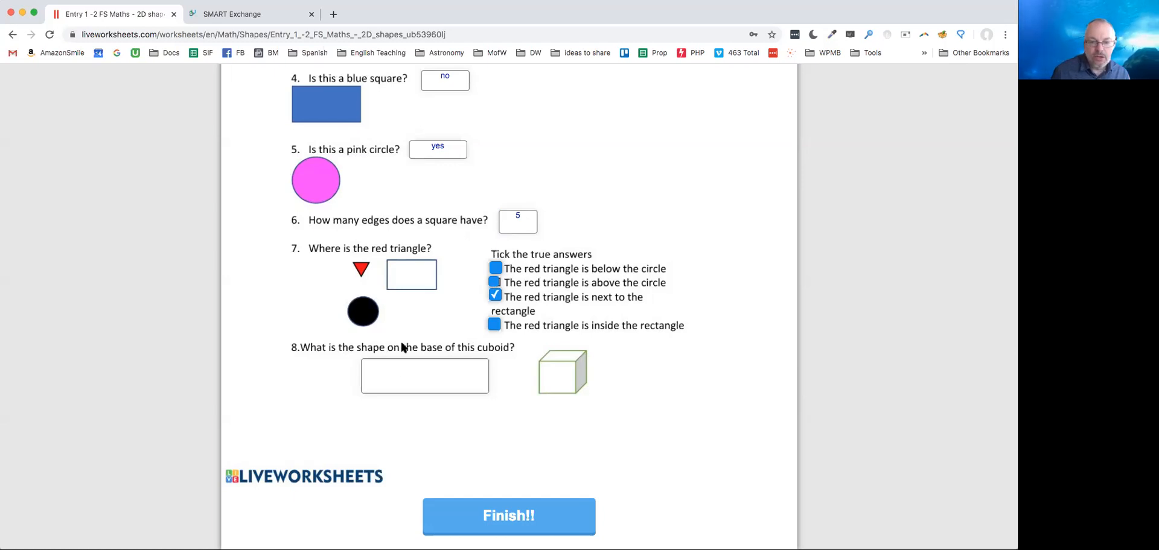
Step: Enter 'square' as the cuboid base shape and scroll down to the Finish!! button
text(square)
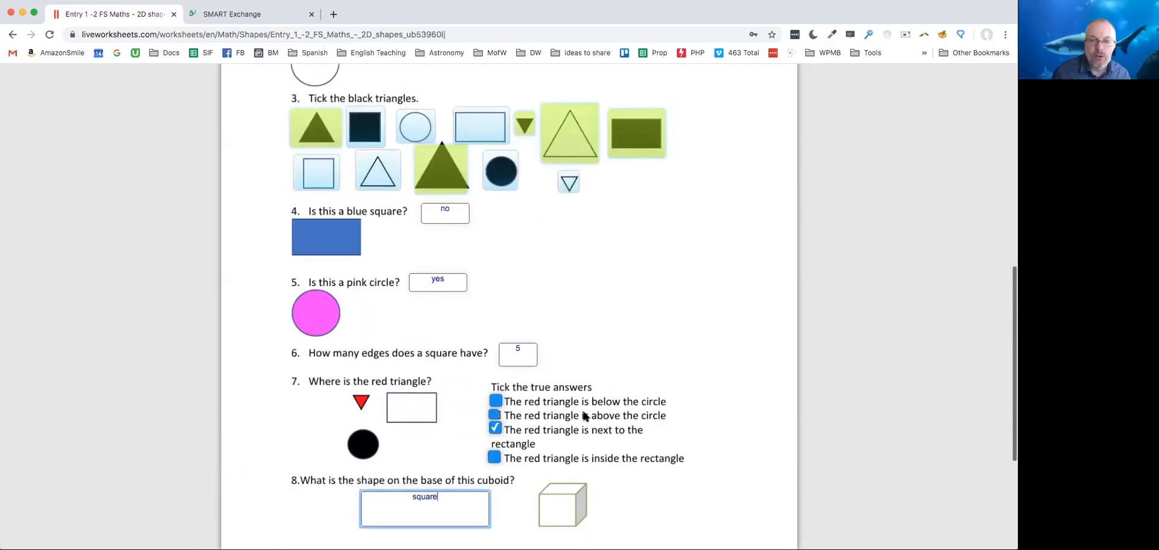
scroll(down, 3)
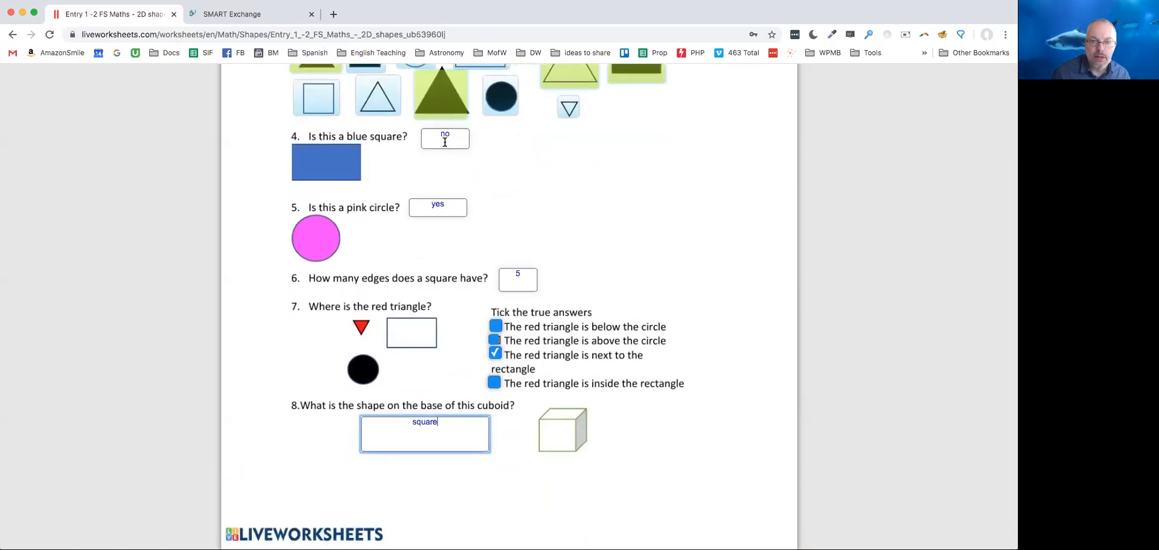
mouse_move(459, 248)
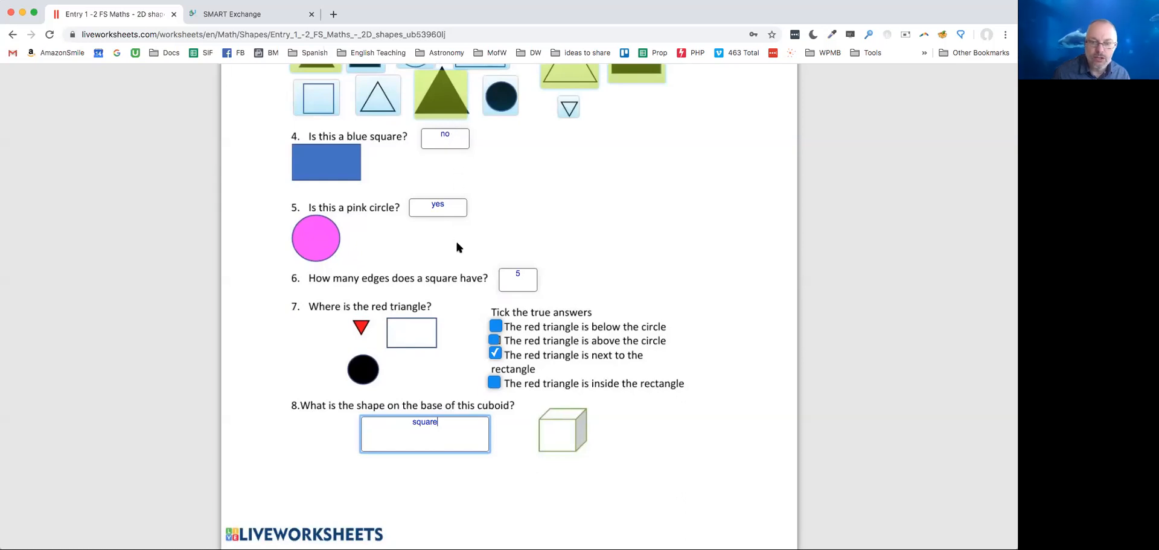
mouse_move(514, 204)
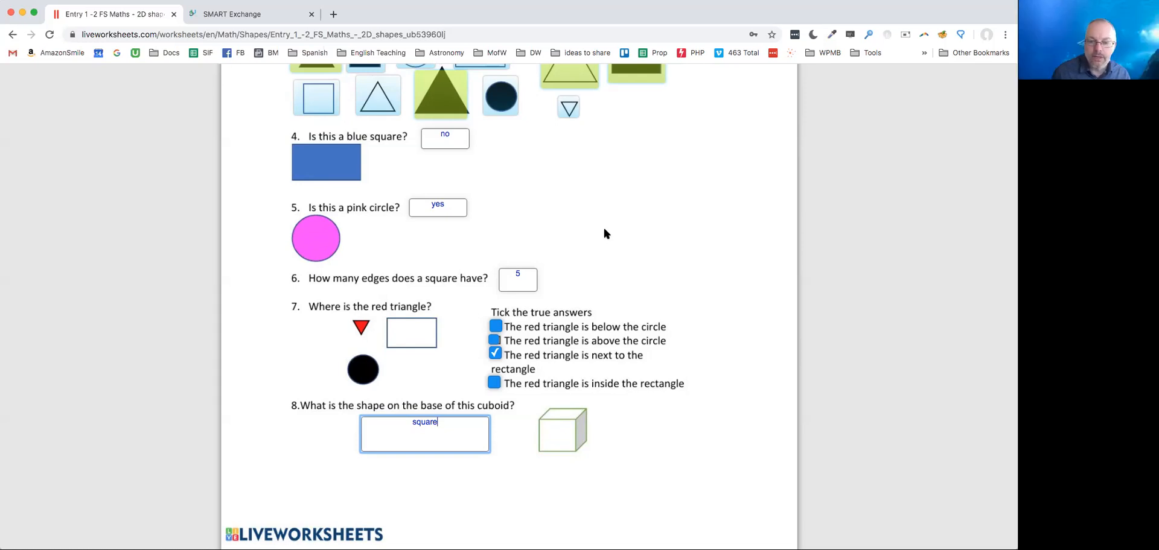
scroll(down, 3)
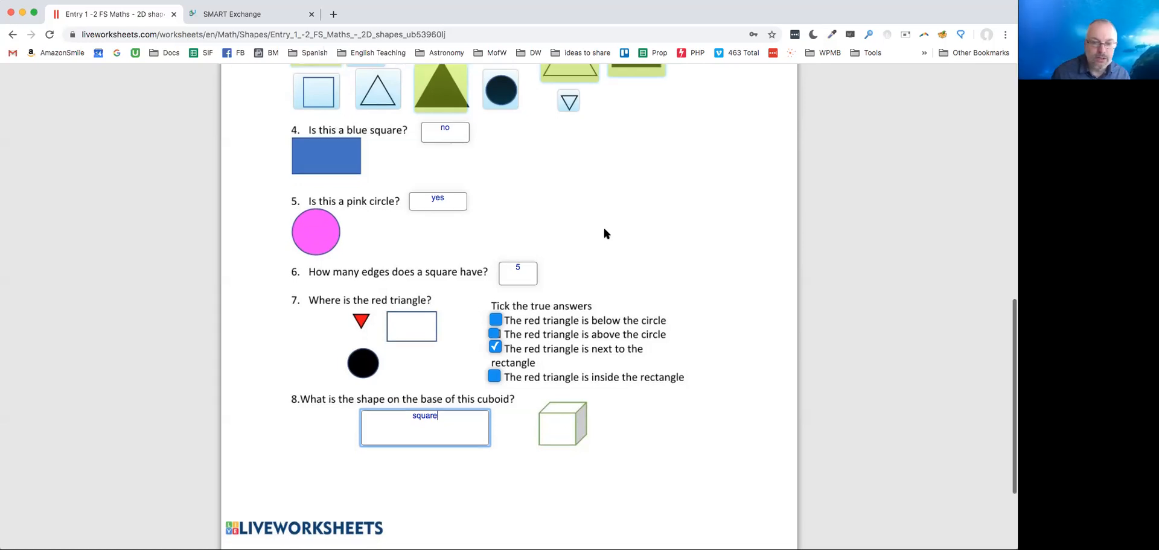
scroll(down, 3)
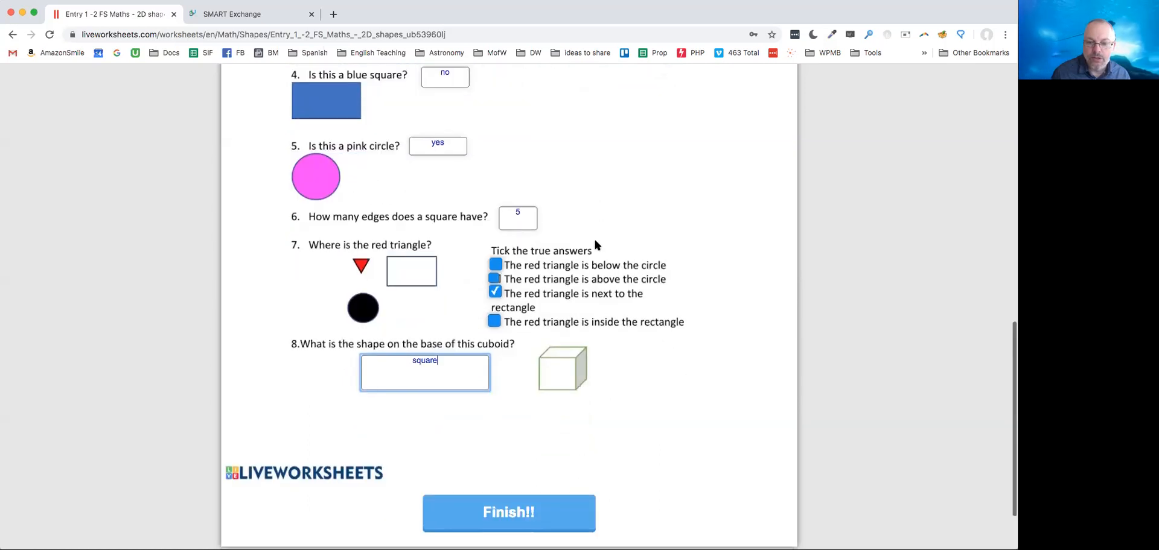
scroll(down, 3)
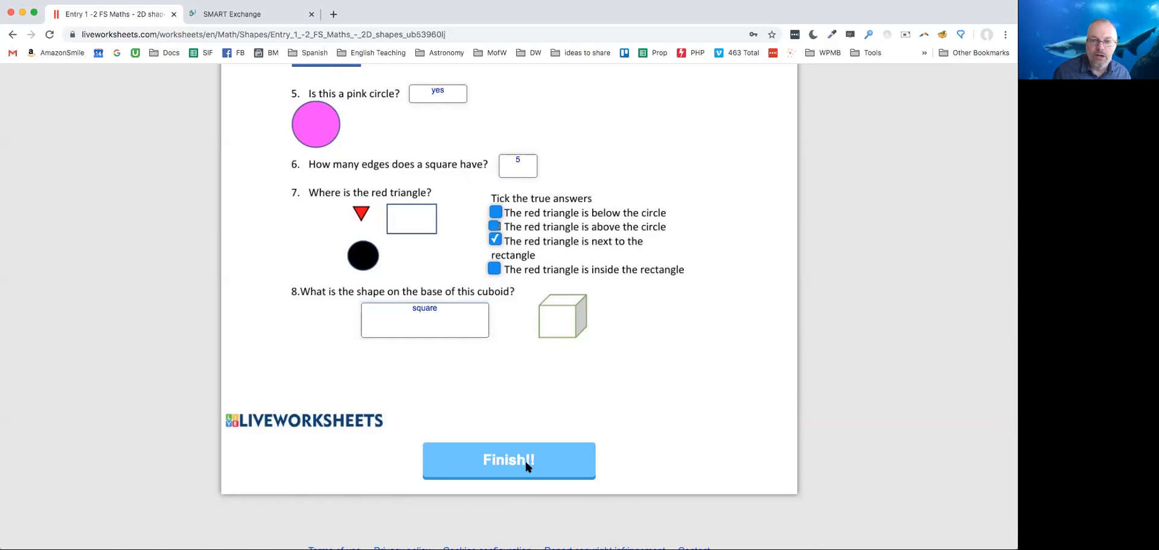
Step: Finish the worksheet and choose 'Check my answers' in the popup
click(508, 461)
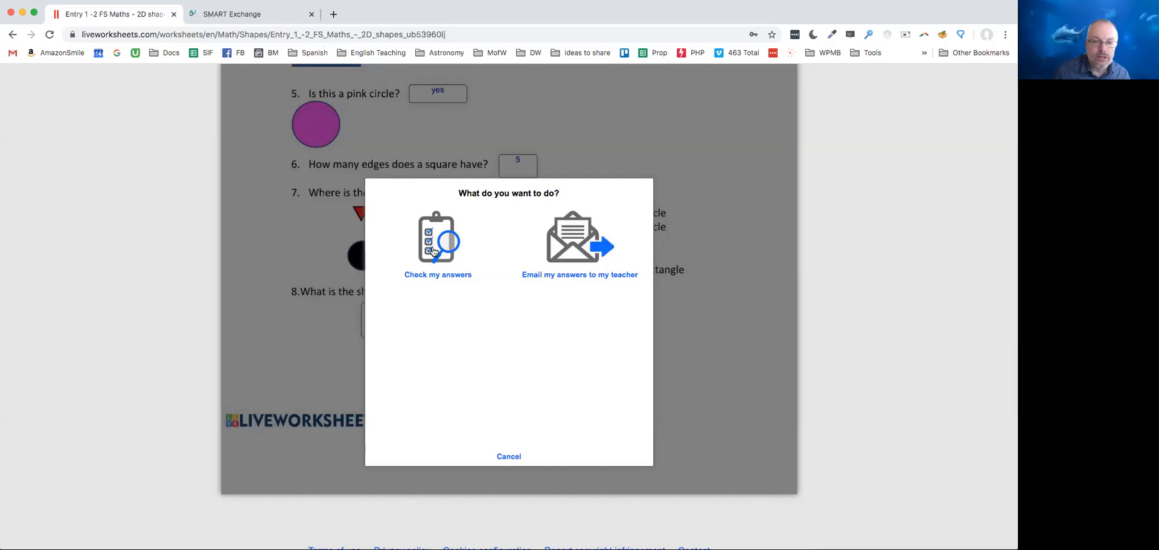
click(437, 238)
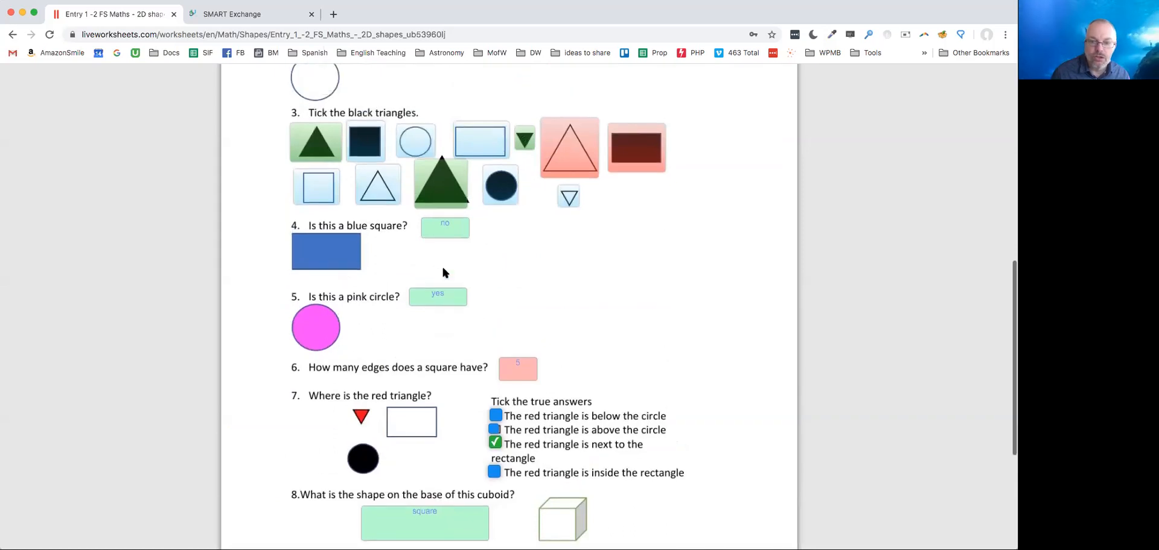
scroll(up, 3)
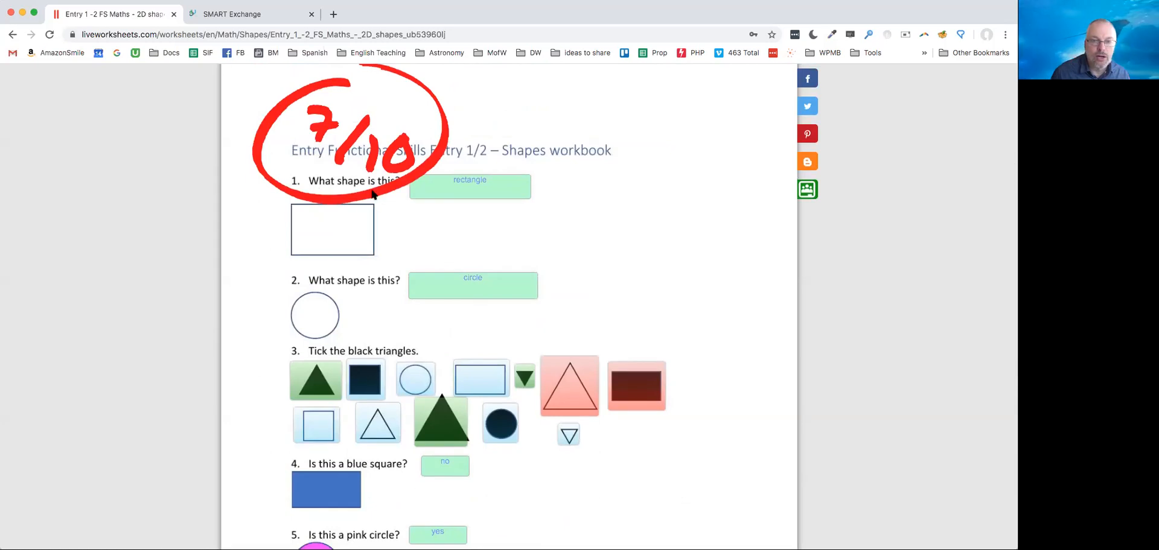
mouse_move(605, 252)
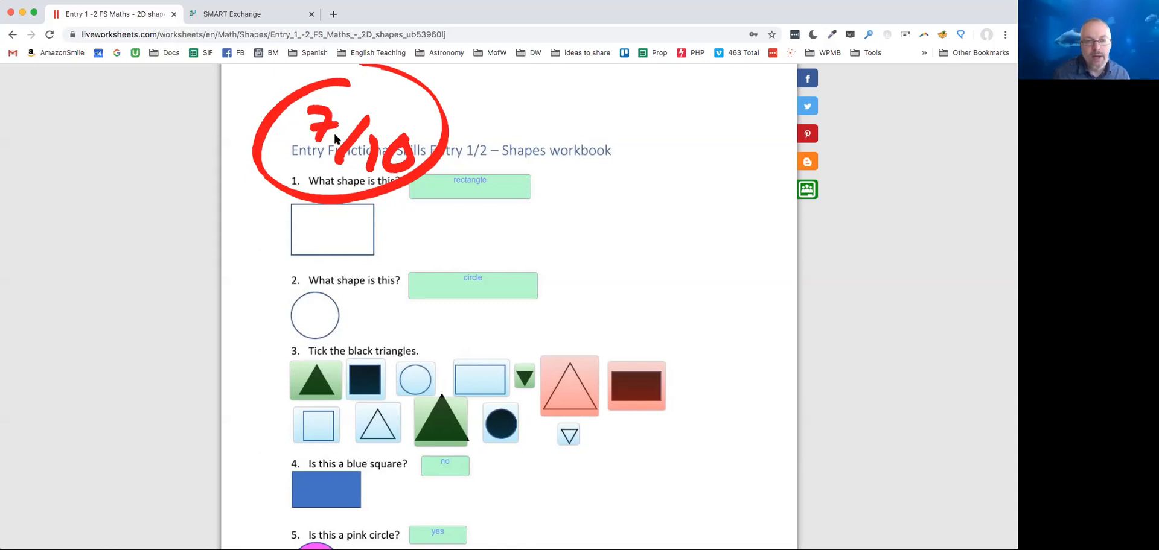
mouse_move(359, 156)
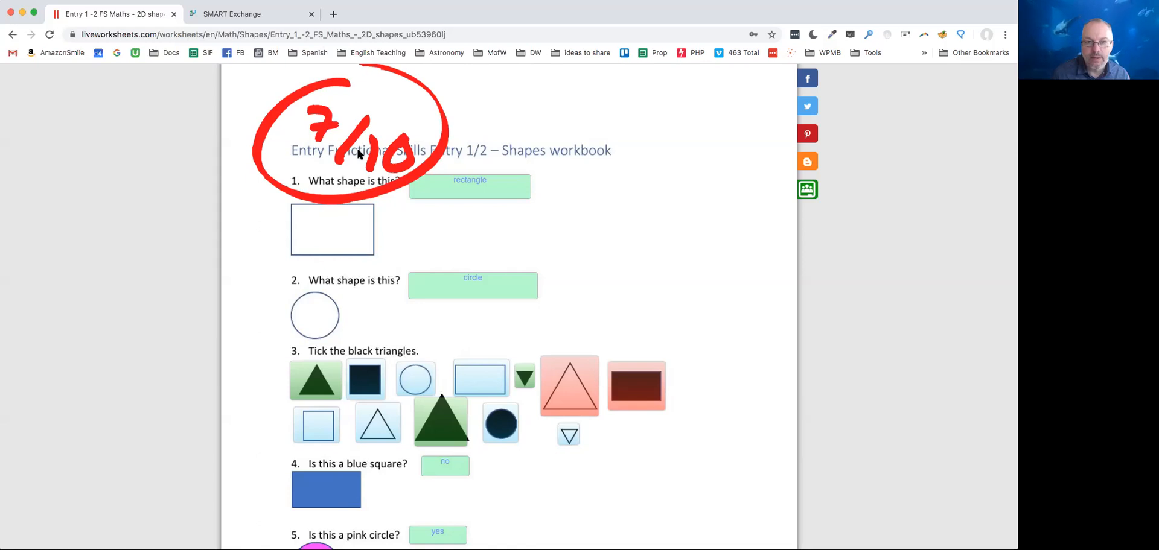
mouse_move(416, 238)
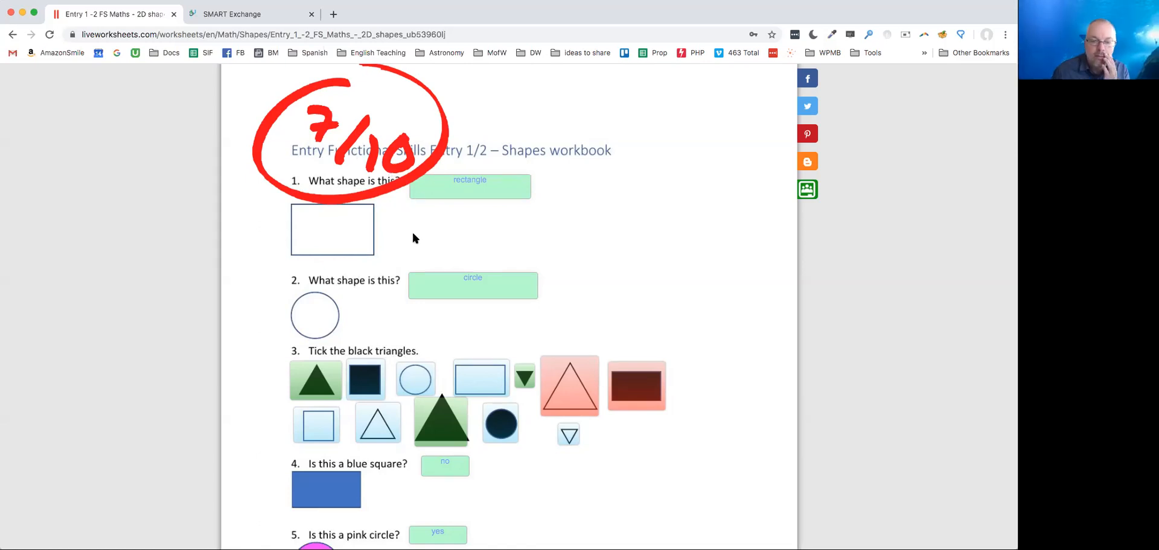
scroll(down, 3)
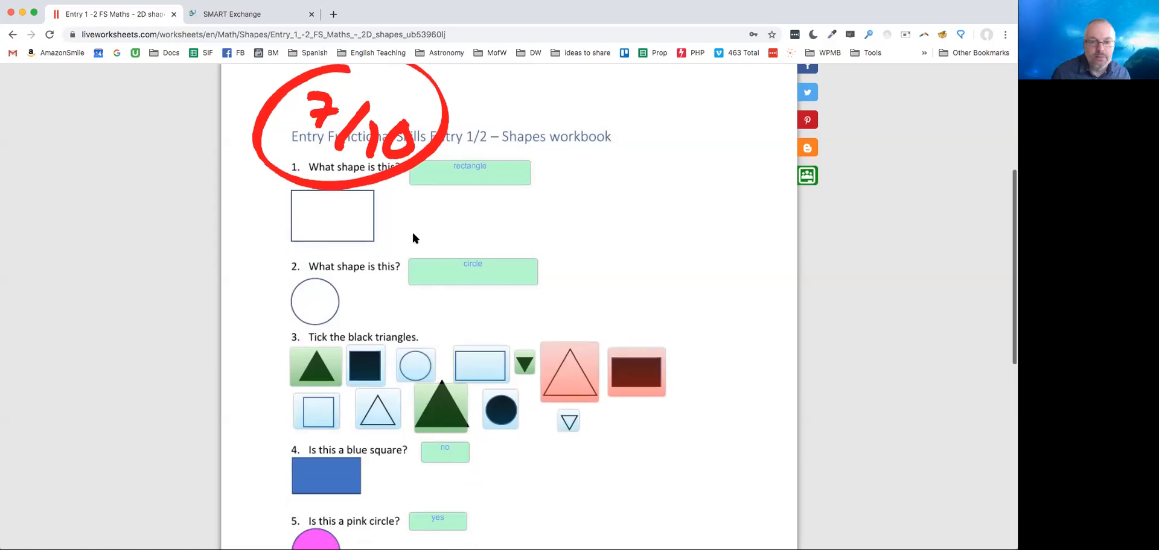
scroll(down, 3)
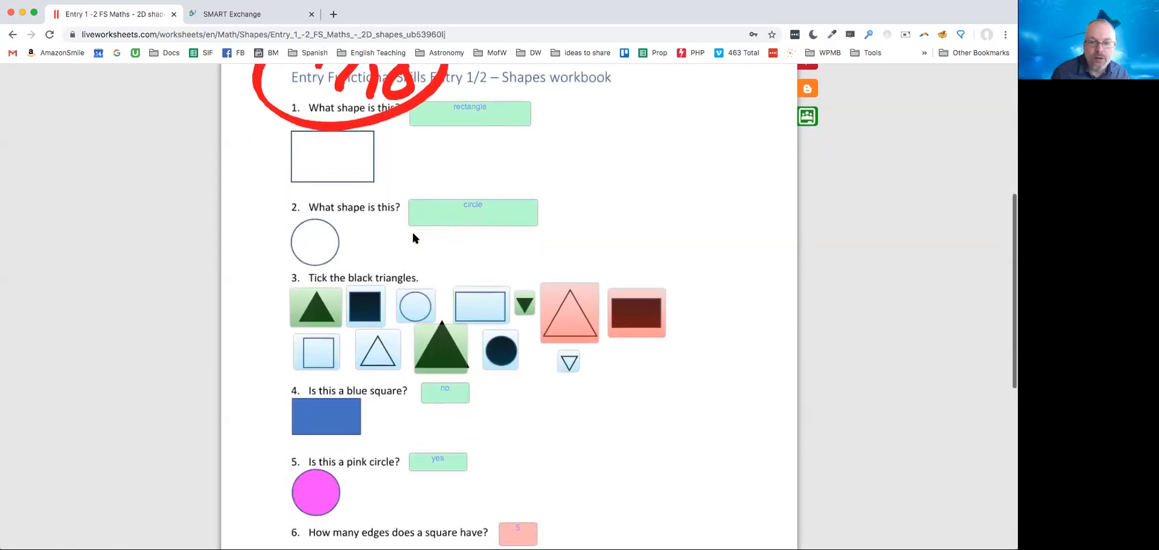
scroll(down, 3)
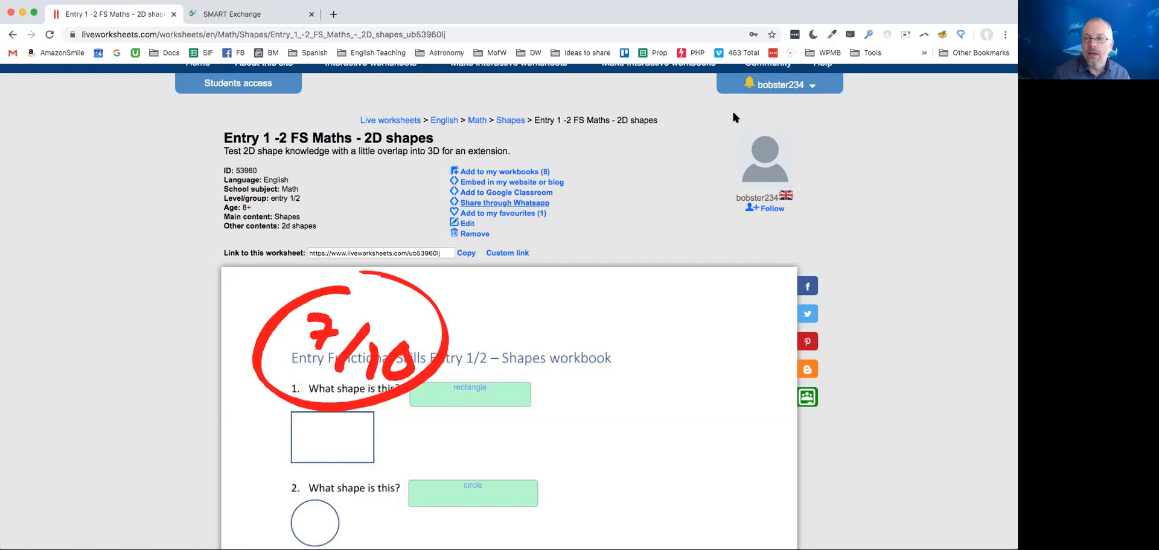
mouse_move(813, 89)
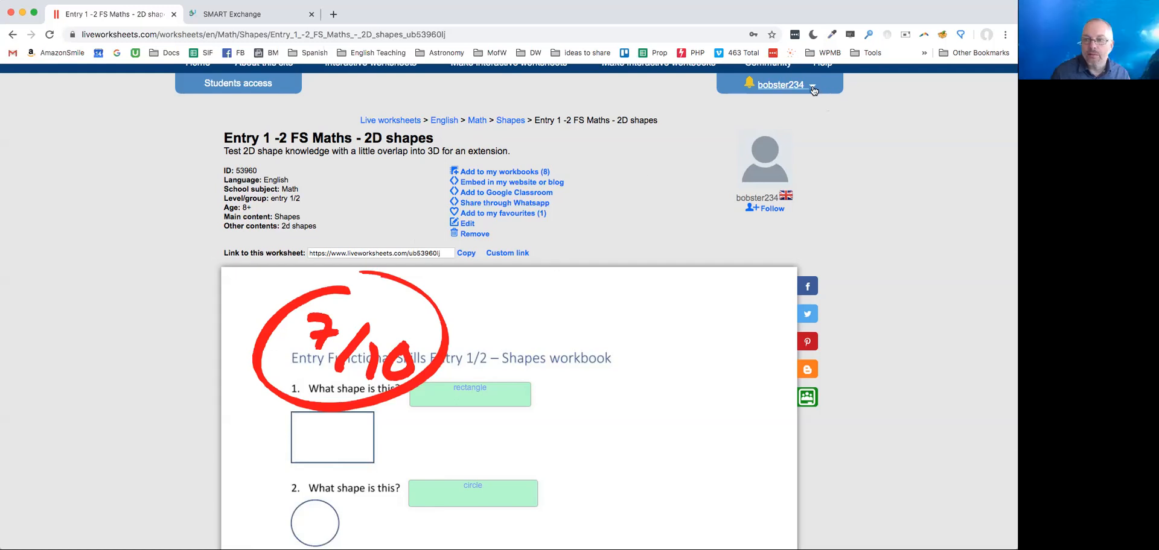
Step: Open the username dropdown at the top right
click(811, 84)
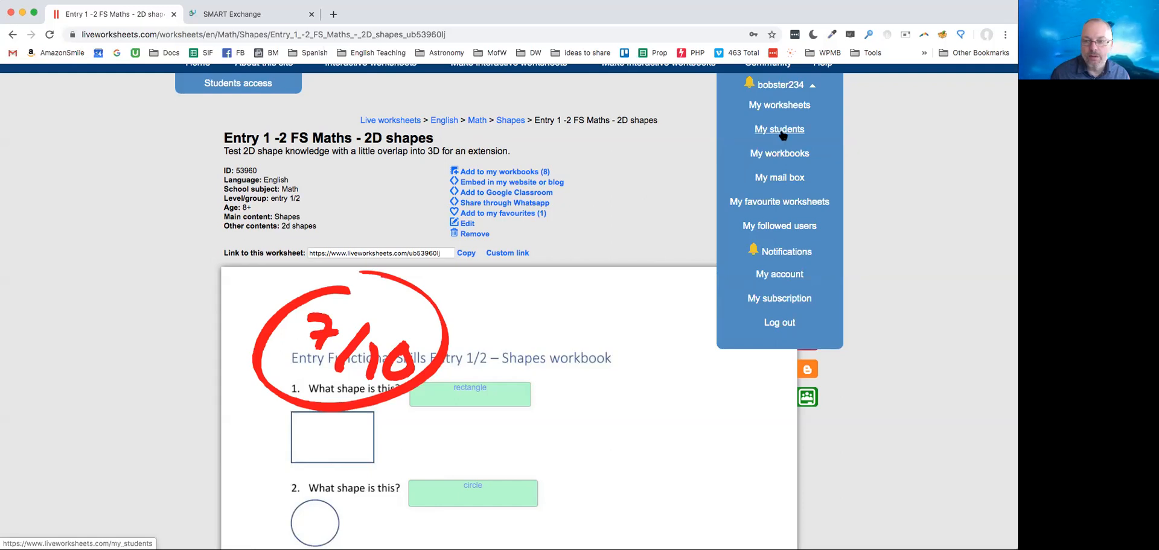
mouse_move(749, 156)
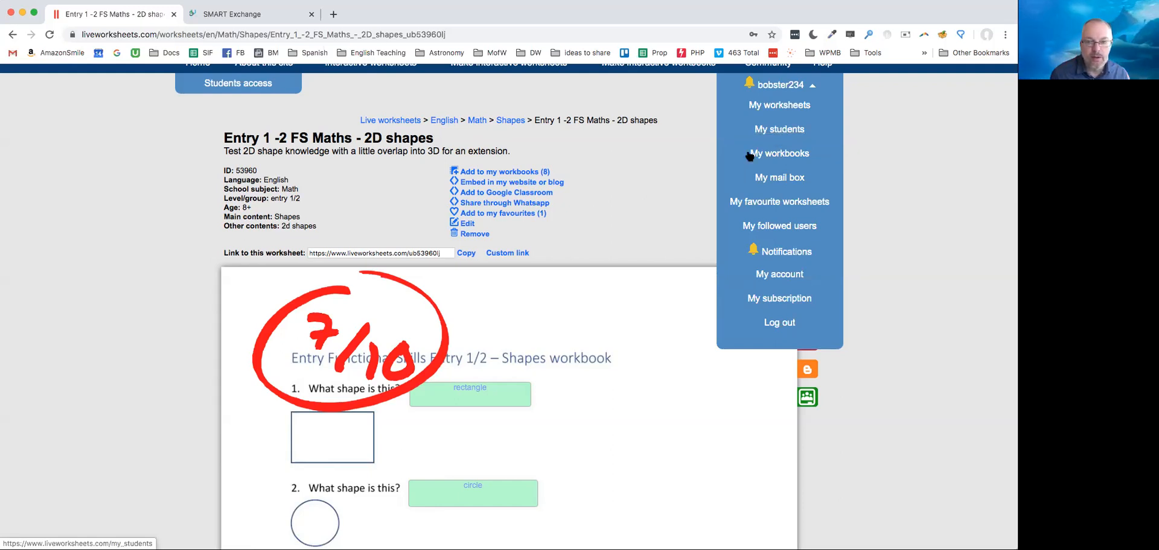
mouse_move(487, 303)
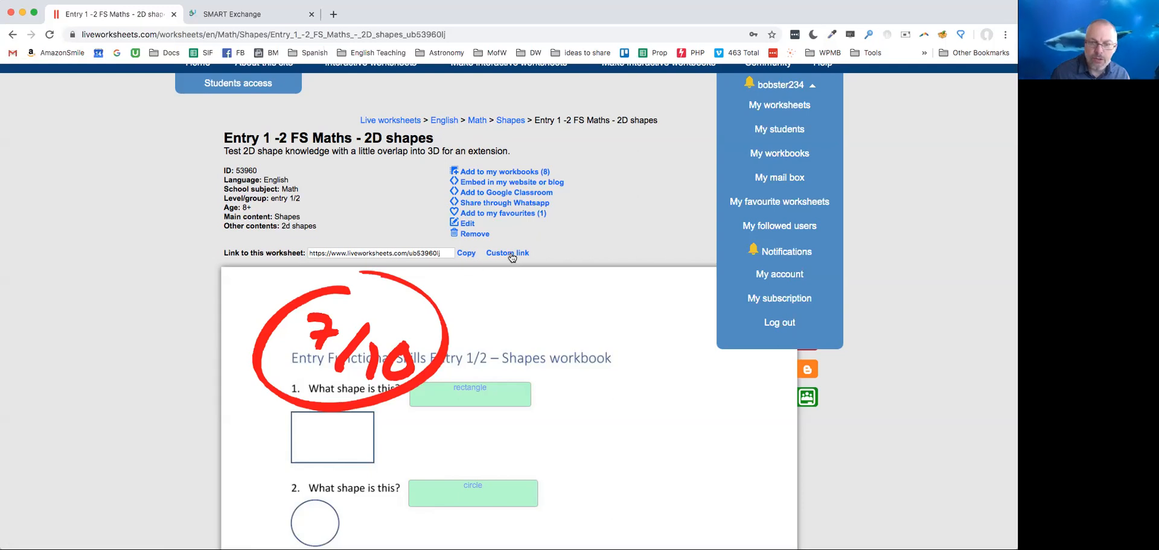
Step: Open Custom link for the 2D shapes worksheet and try the School subject and Level/group prefill fields
click(507, 253)
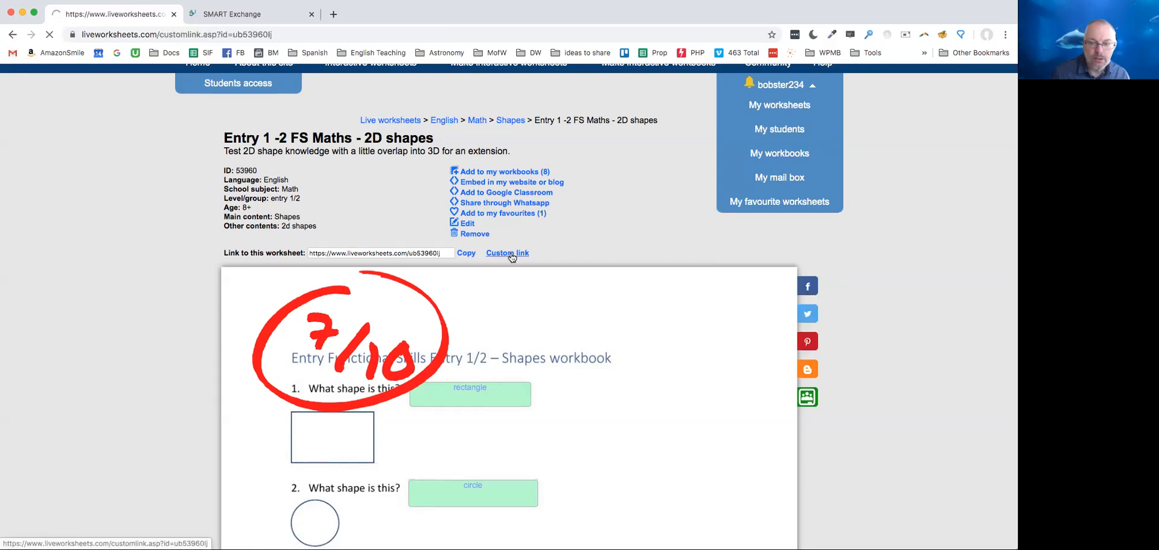
click(507, 253)
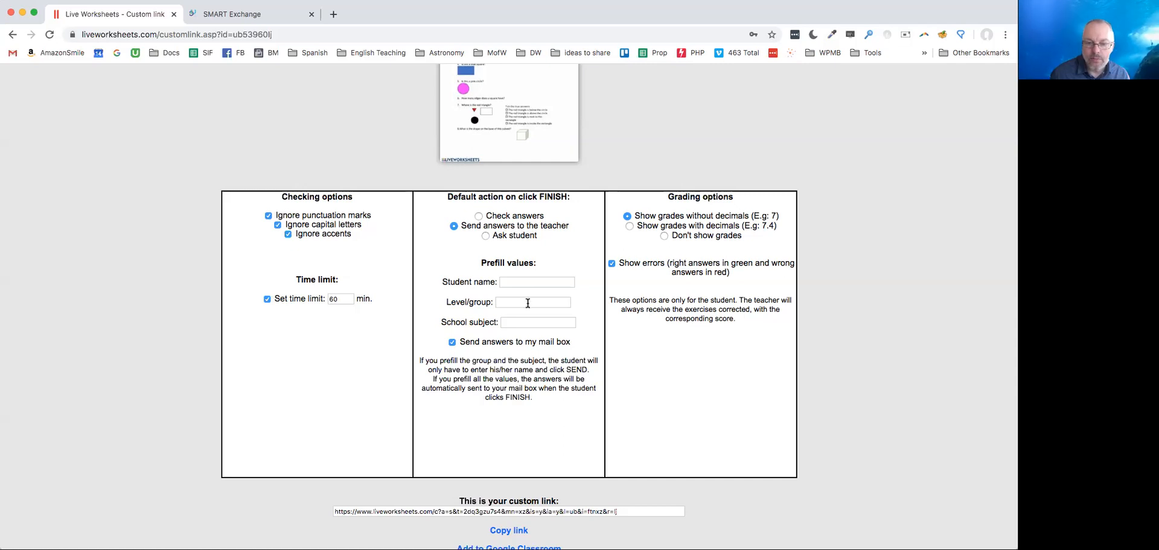
click(538, 322)
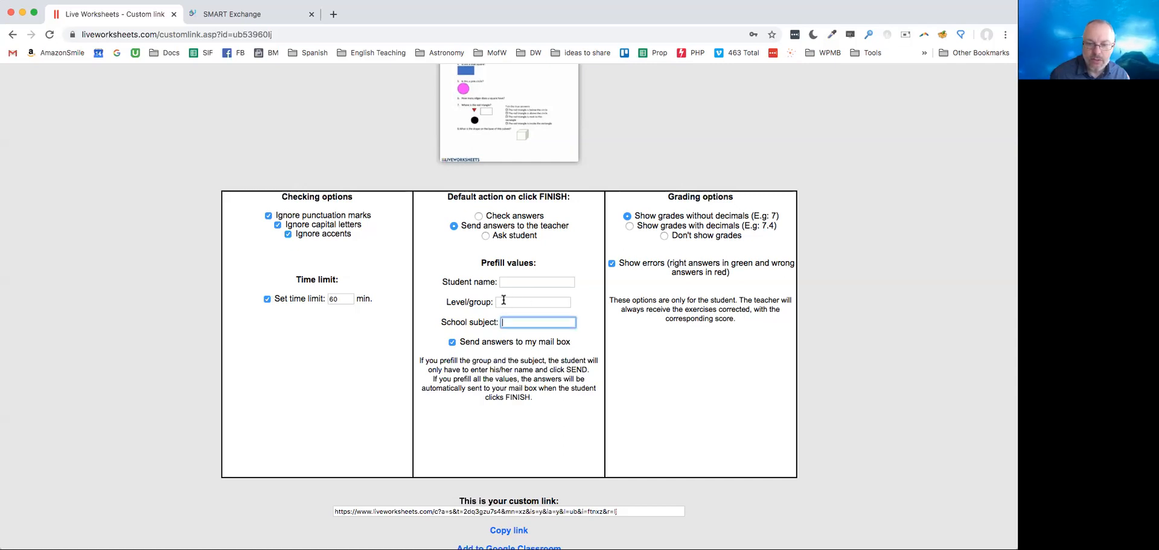
click(533, 302)
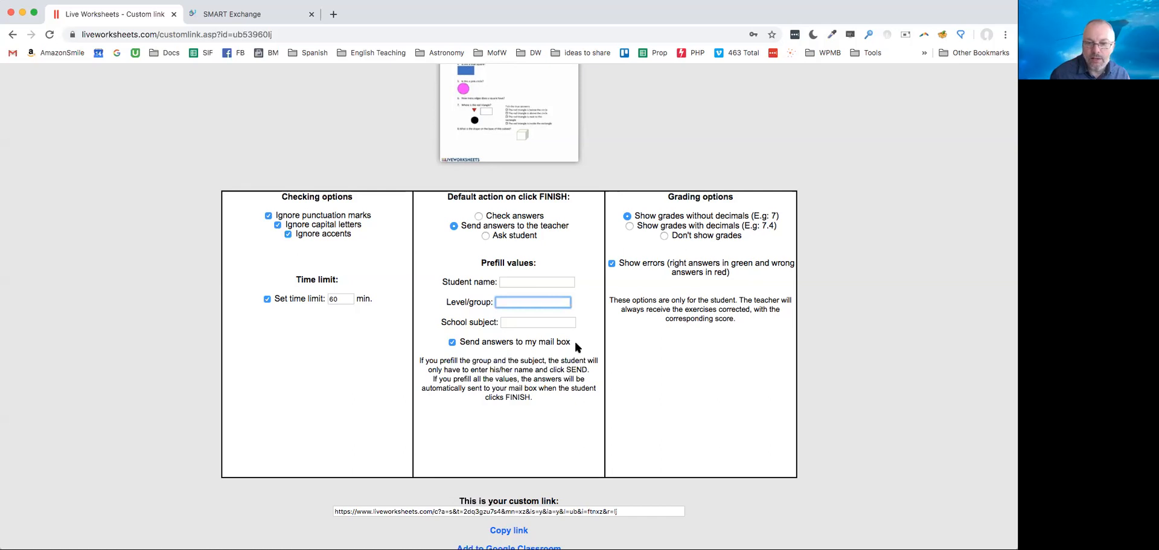
mouse_move(644, 267)
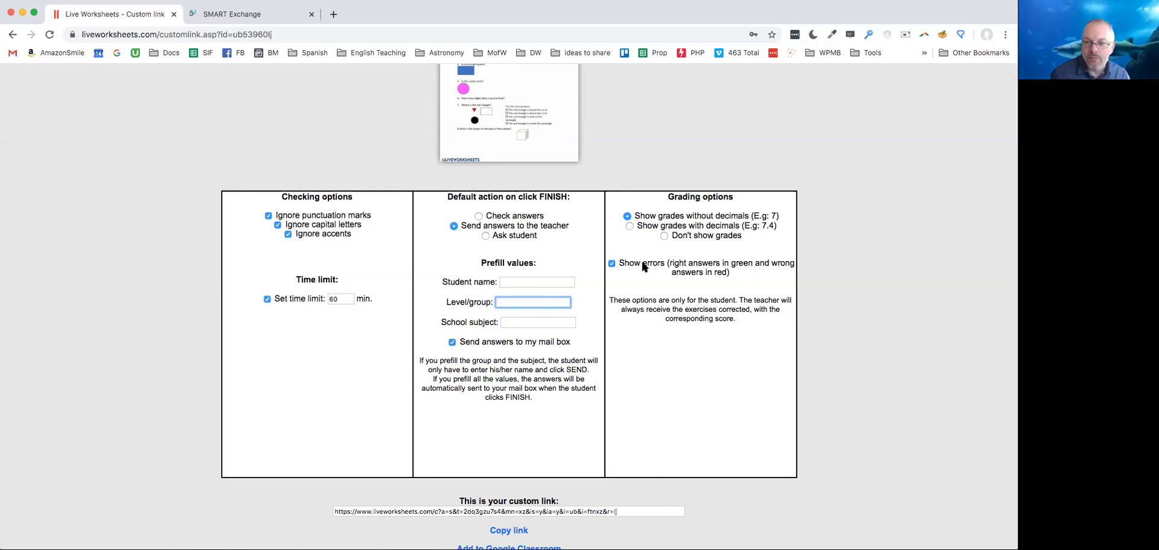
mouse_move(639, 299)
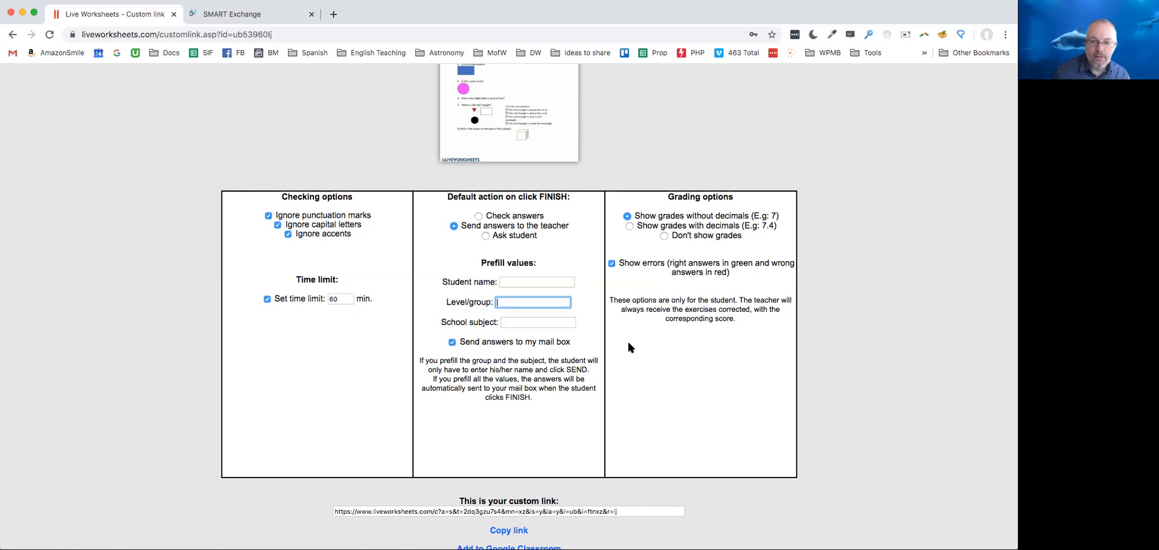
scroll(down, 3)
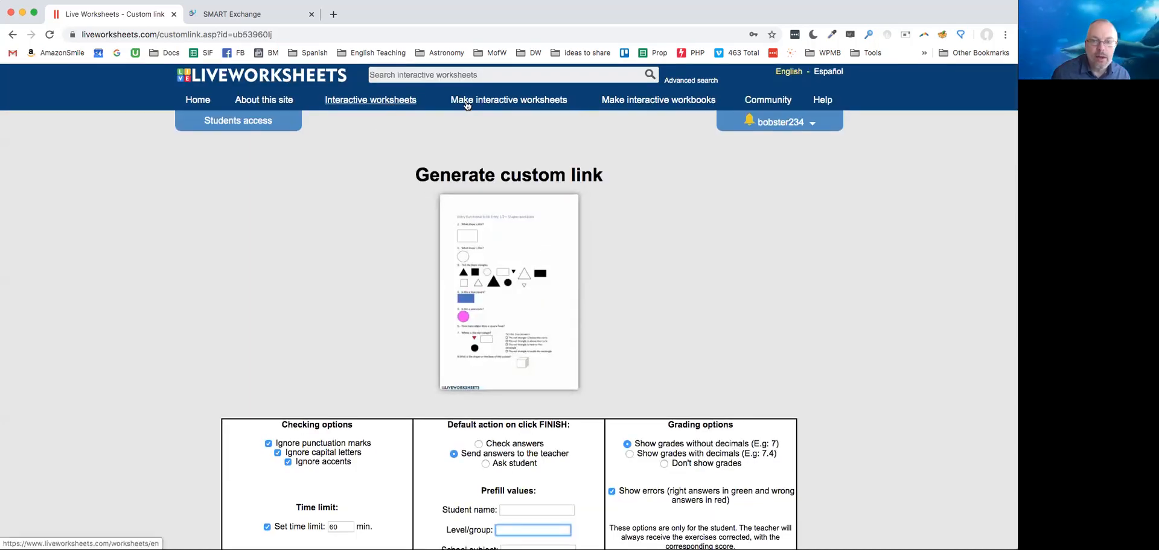
mouse_move(364, 103)
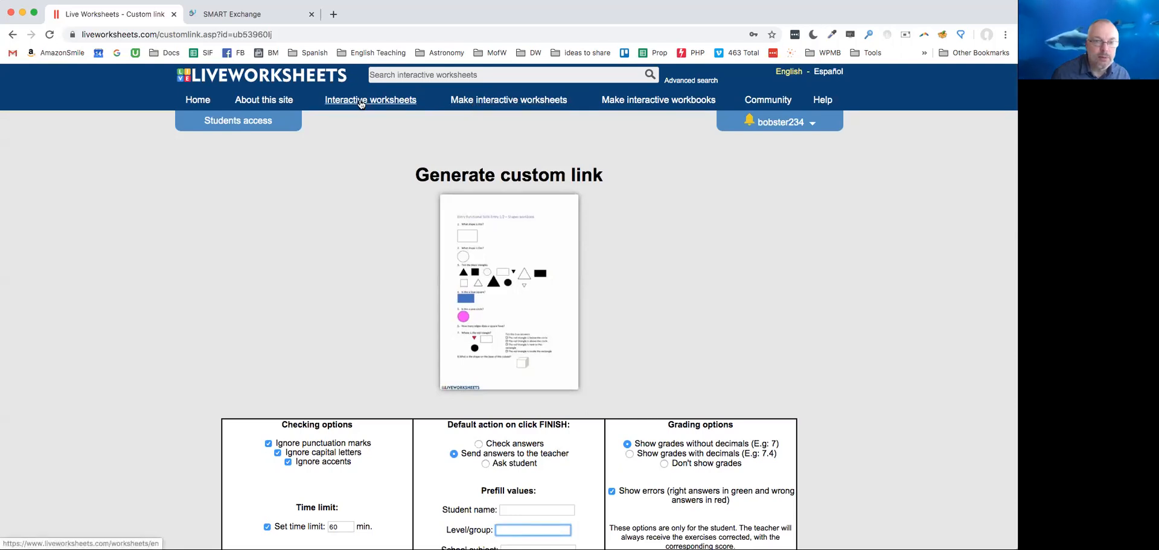
Step: Go to Interactive worksheets from the top navigation bar
click(370, 100)
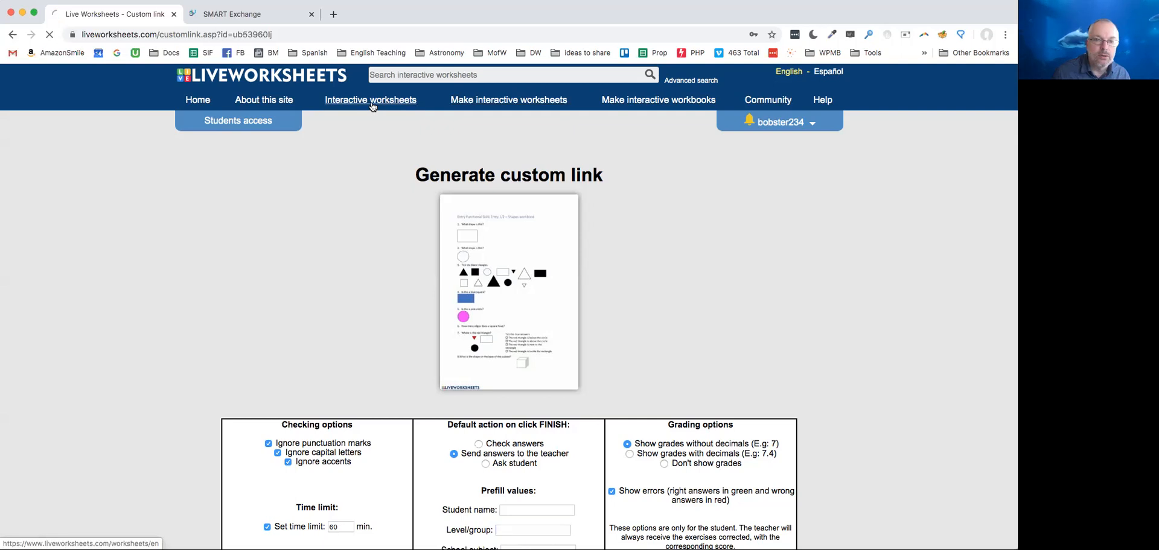
click(370, 99)
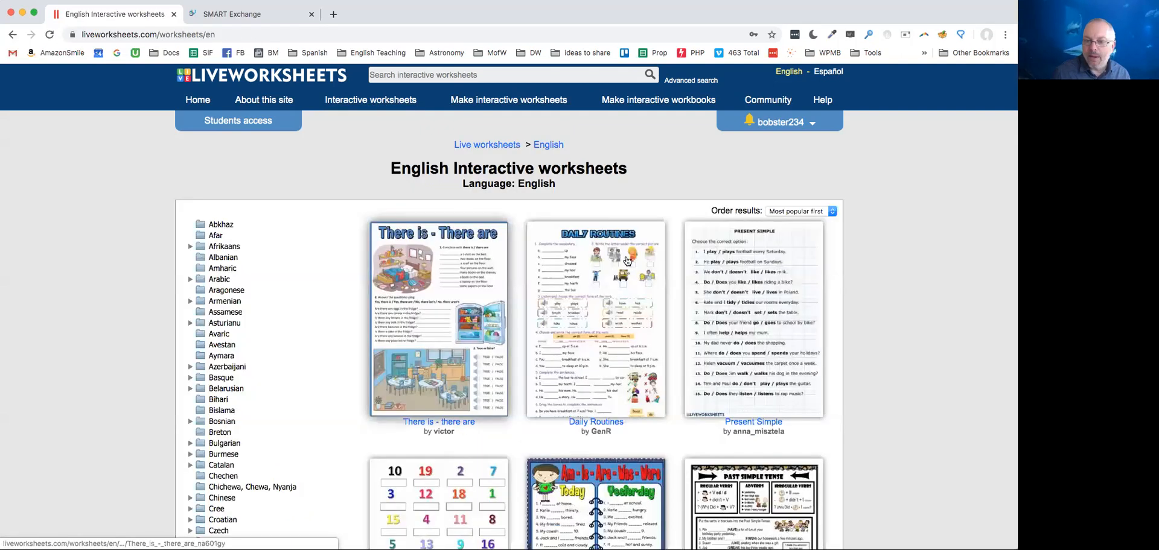
mouse_move(562, 271)
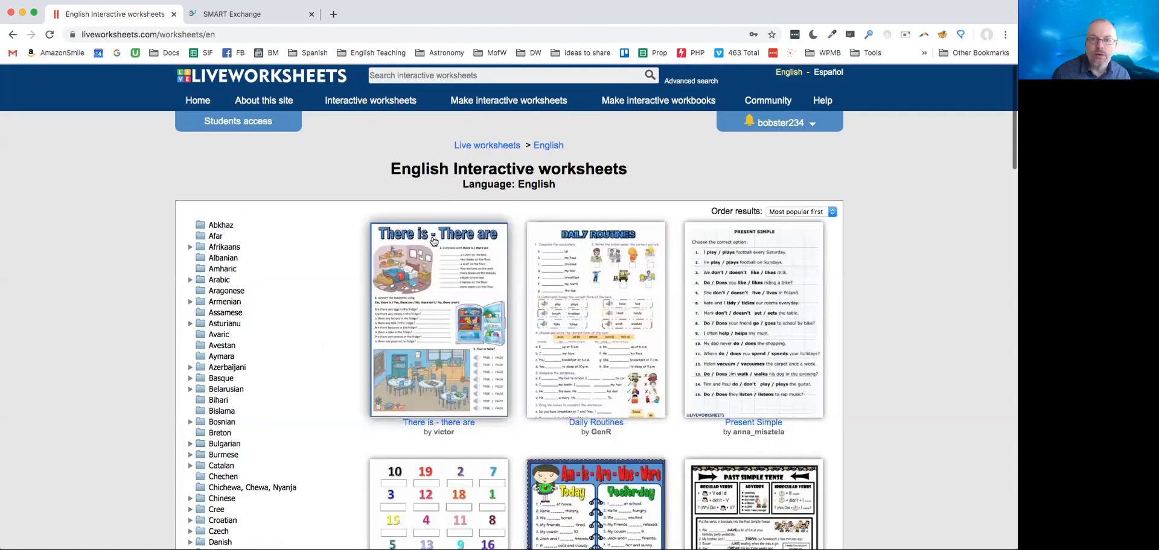
mouse_move(517, 101)
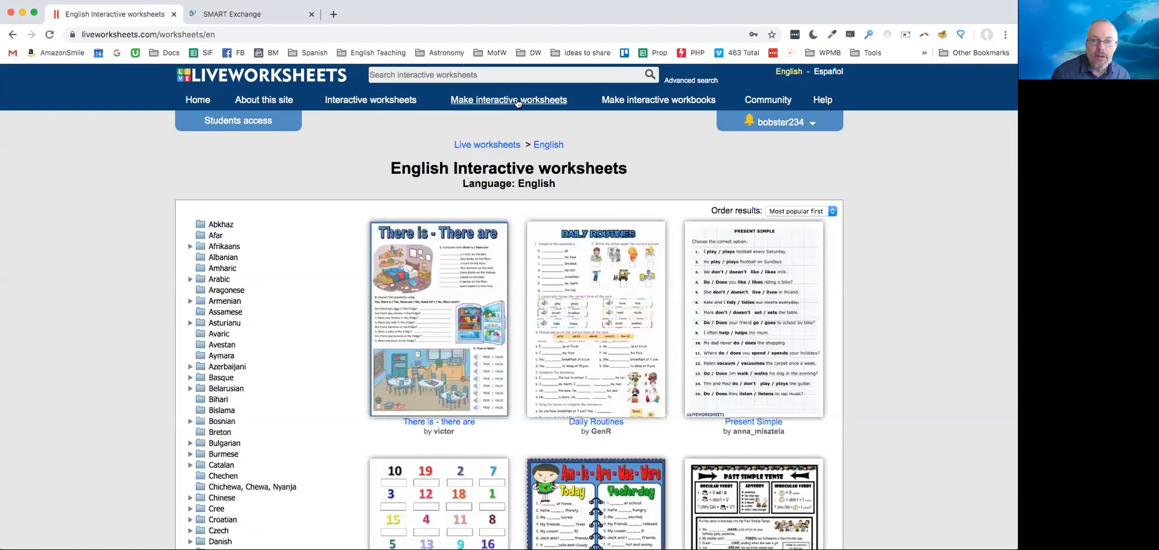
Step: Choose Tutorial under 'Make interactive worksheets' and scroll through the Getting started topics
click(509, 99)
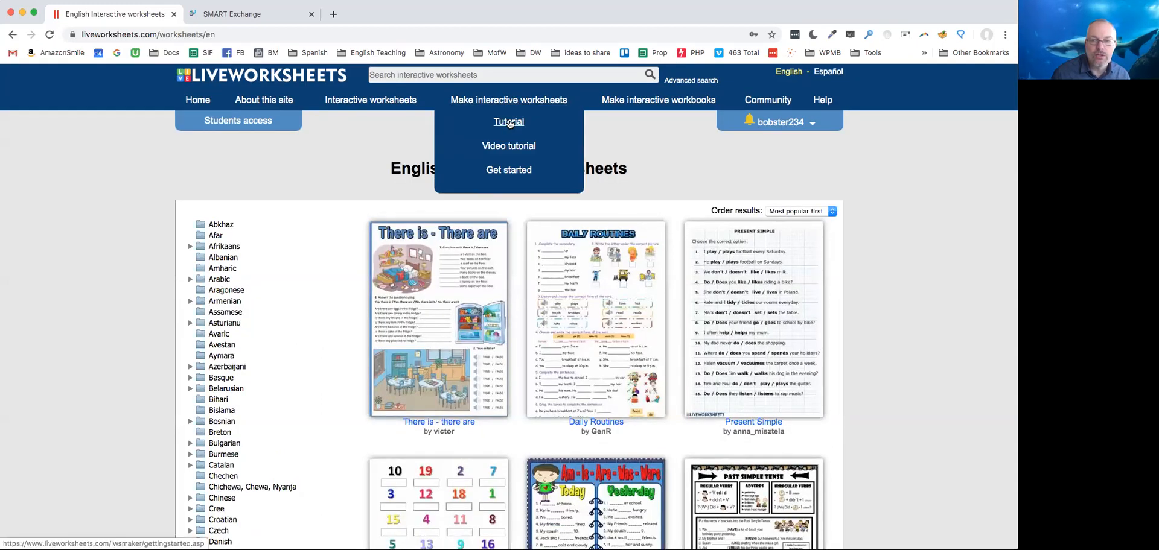
mouse_move(512, 127)
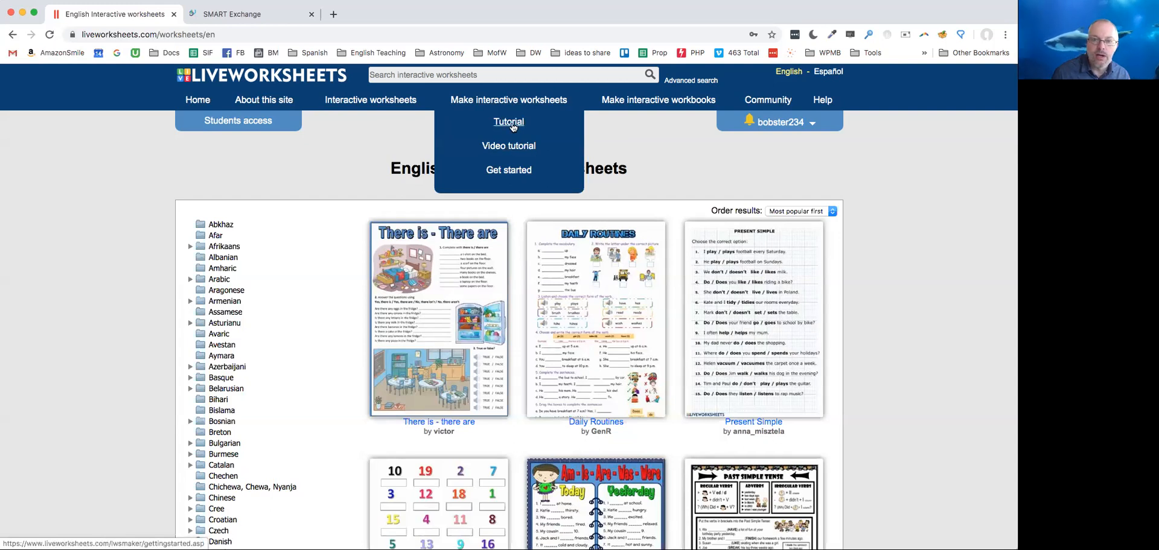
click(508, 122)
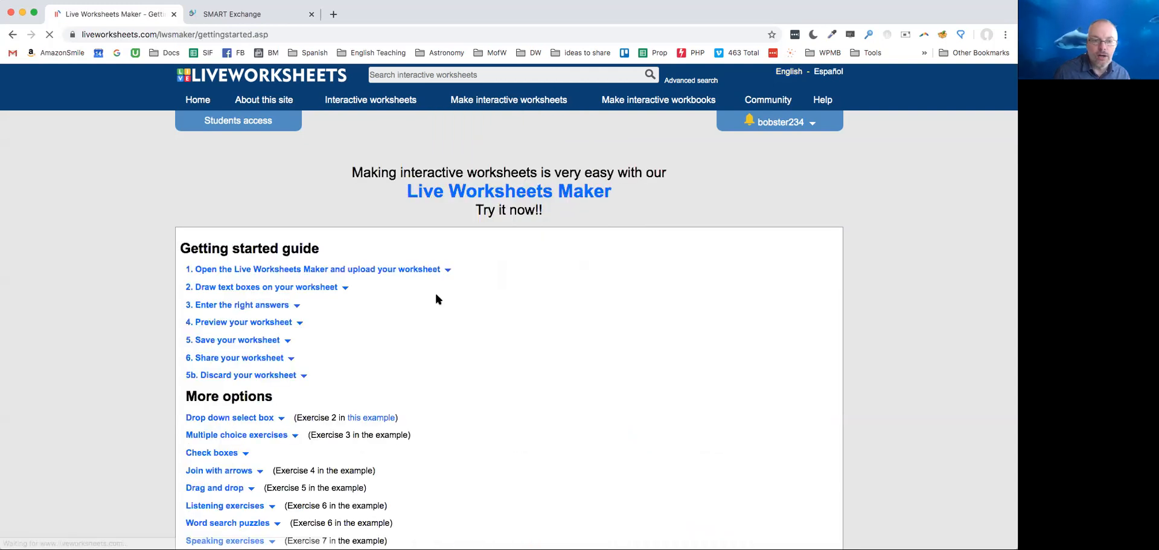
scroll(down, 3)
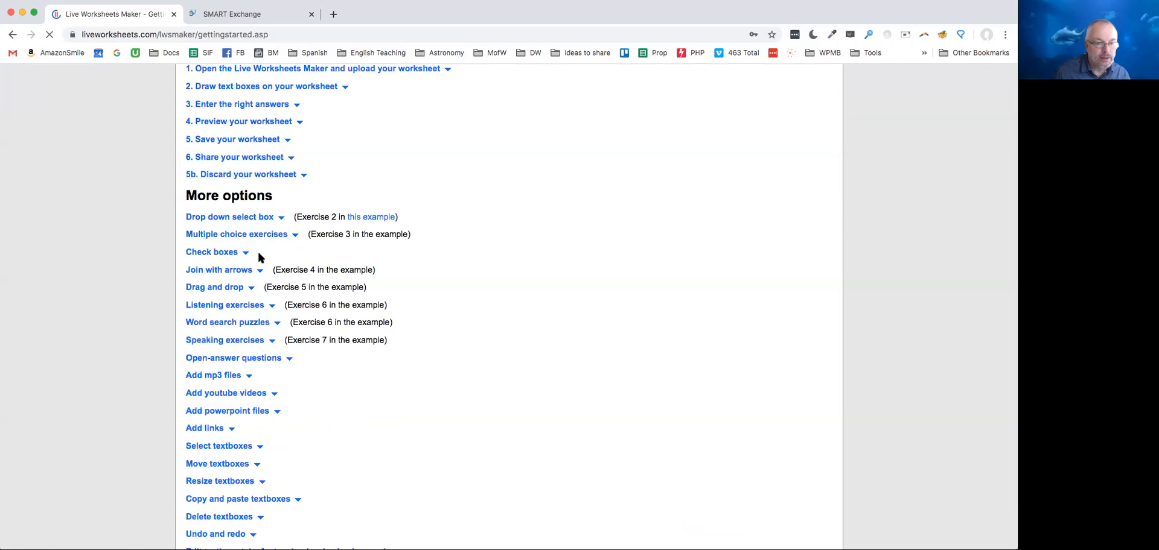
scroll(down, 3)
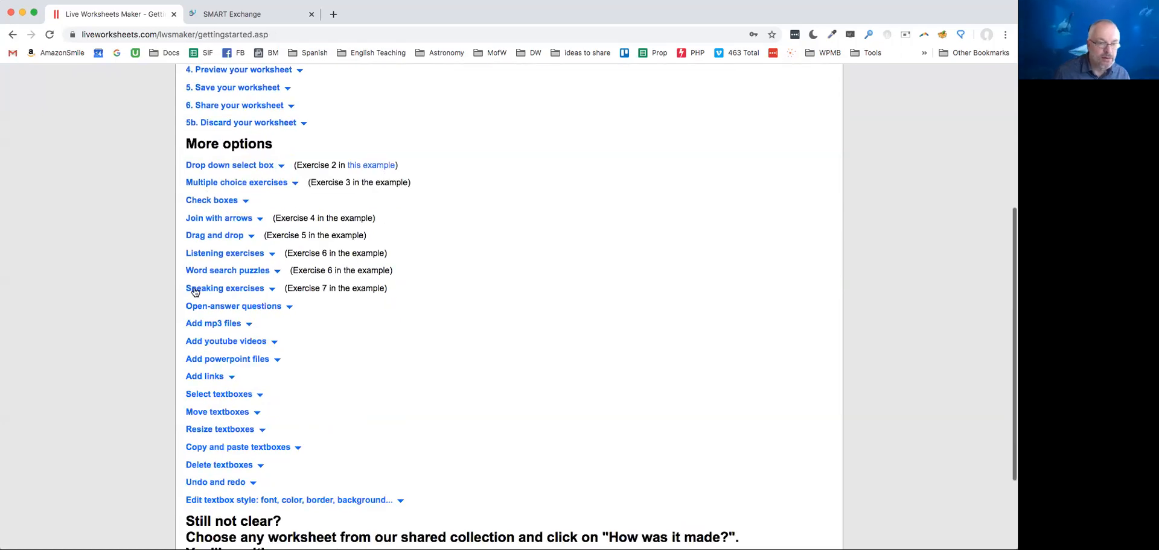
mouse_move(394, 156)
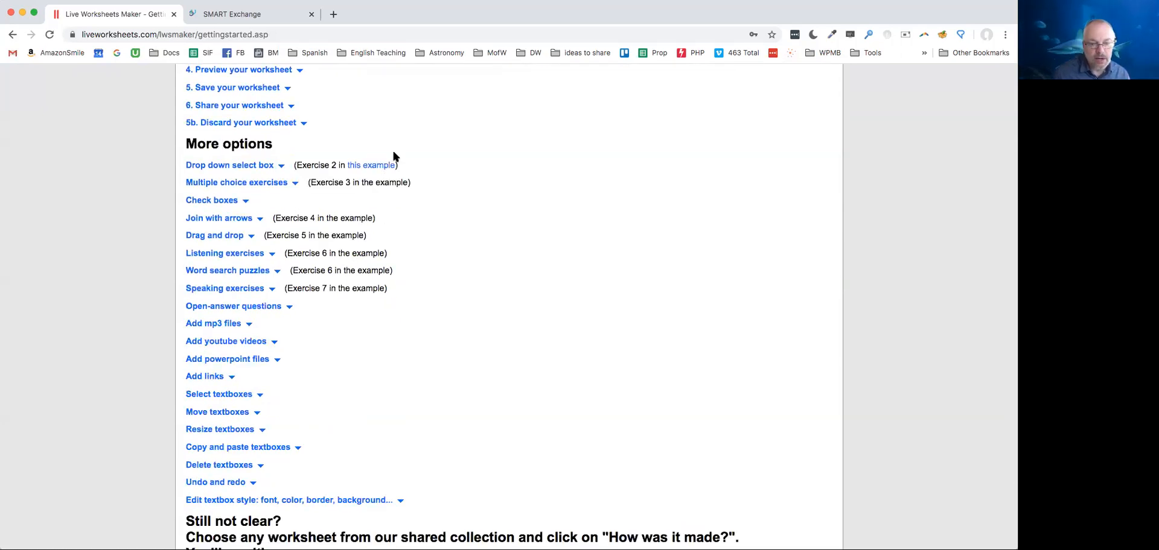
mouse_move(156, 374)
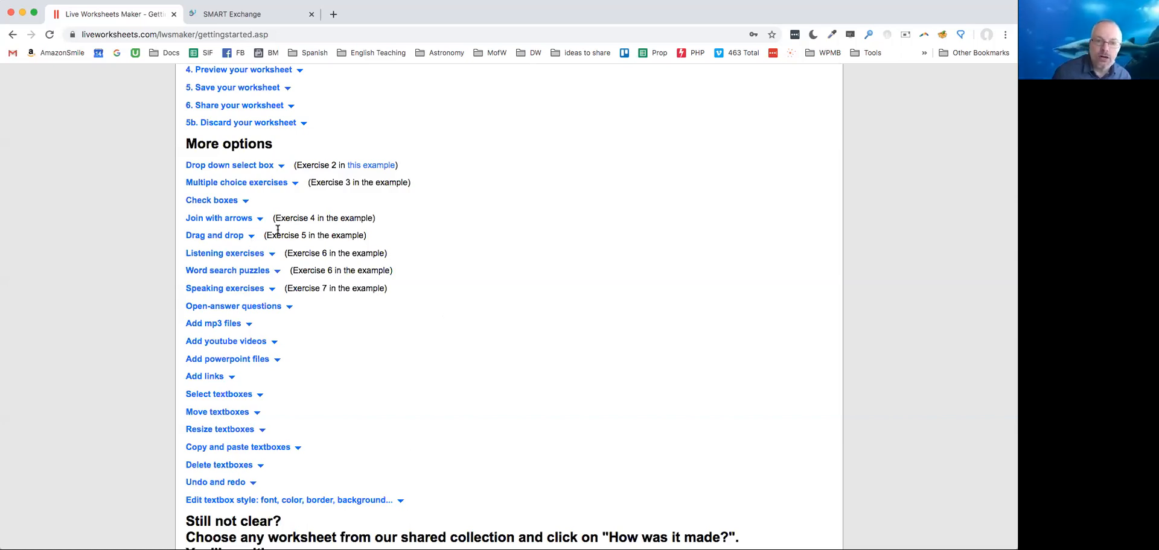
scroll(up, 3)
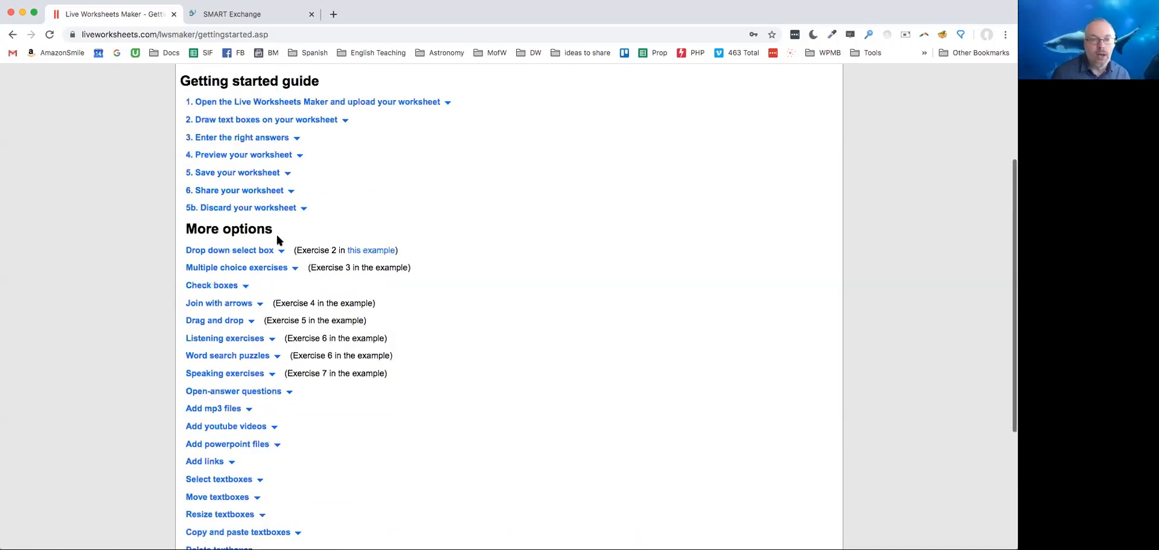